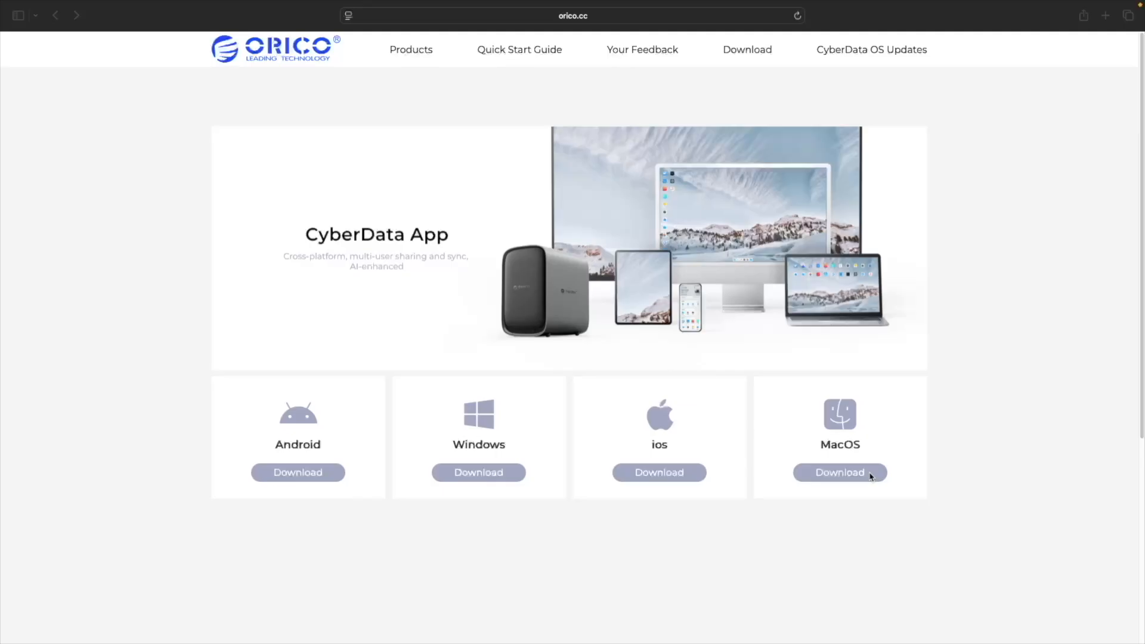
Download the macOS version of the CyberData app from orico.cc.
left_click(841, 473)
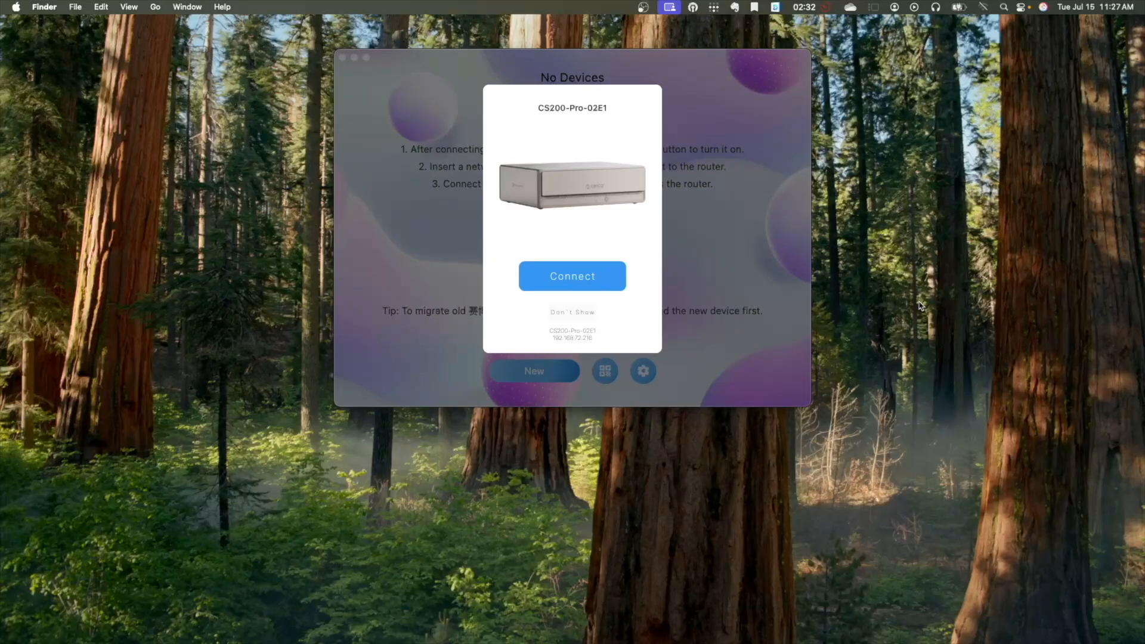
Dismiss the found-device prompt, search for new devices and select CS200-Pro-02E1.
left_click(572, 312)
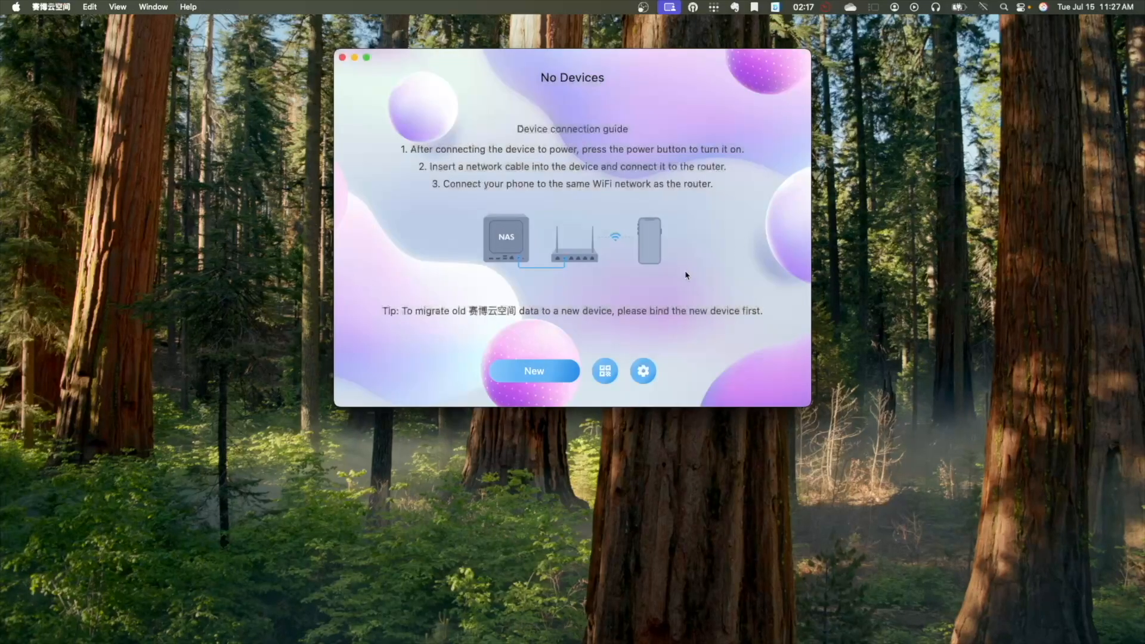
left_click(534, 371)
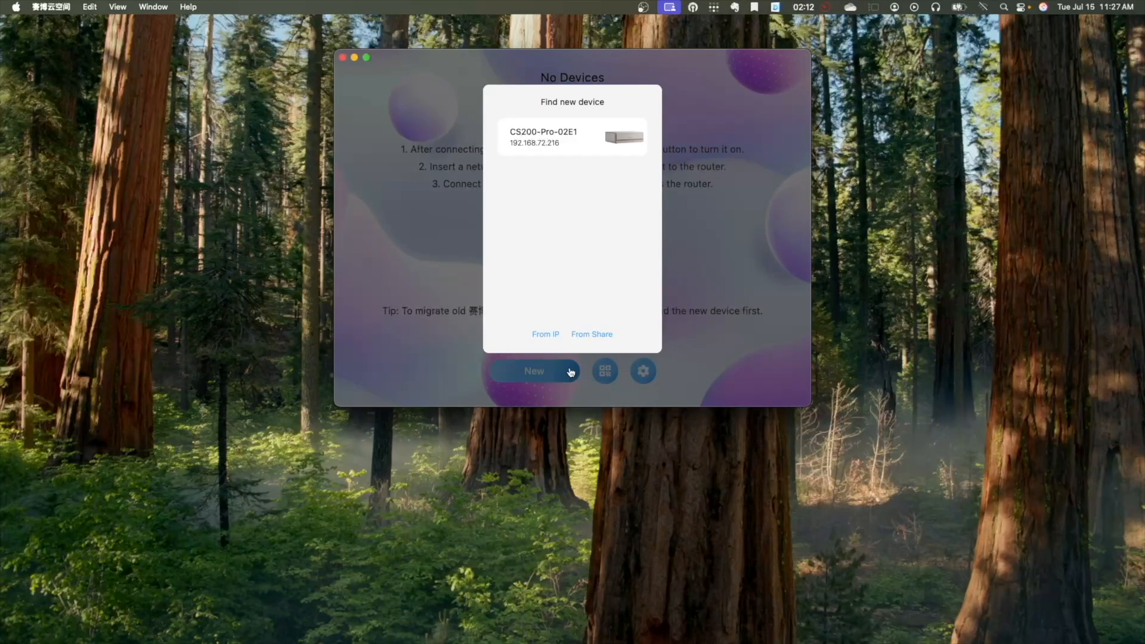
left_click(571, 137)
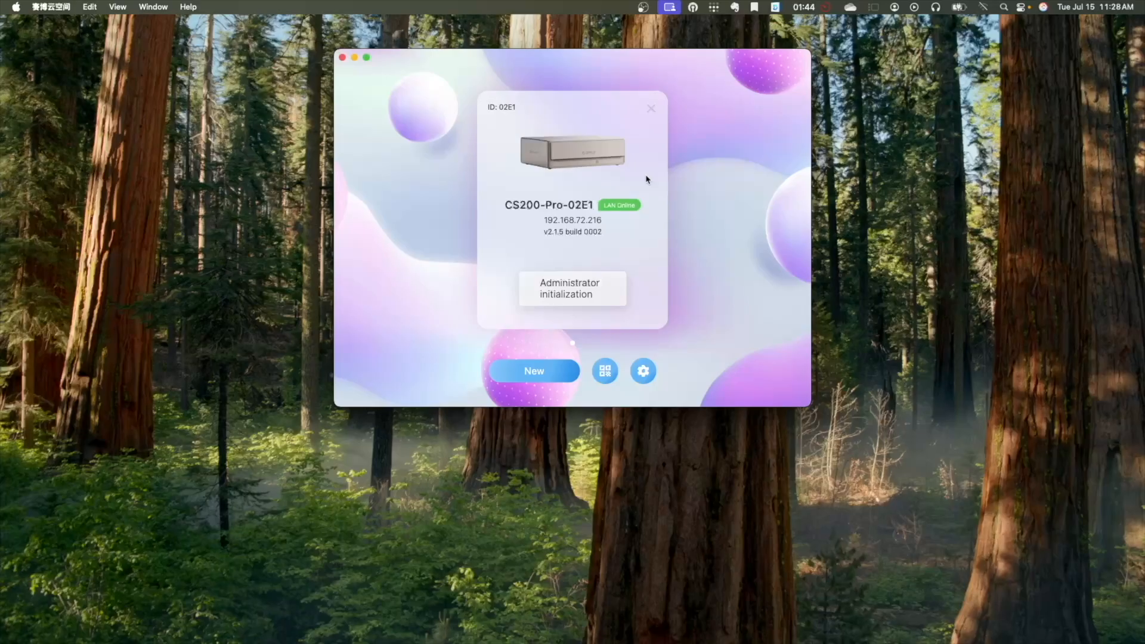
Register administrator 'cdadmin' with a password and a code-verified recovery email.
left_click(572, 288)
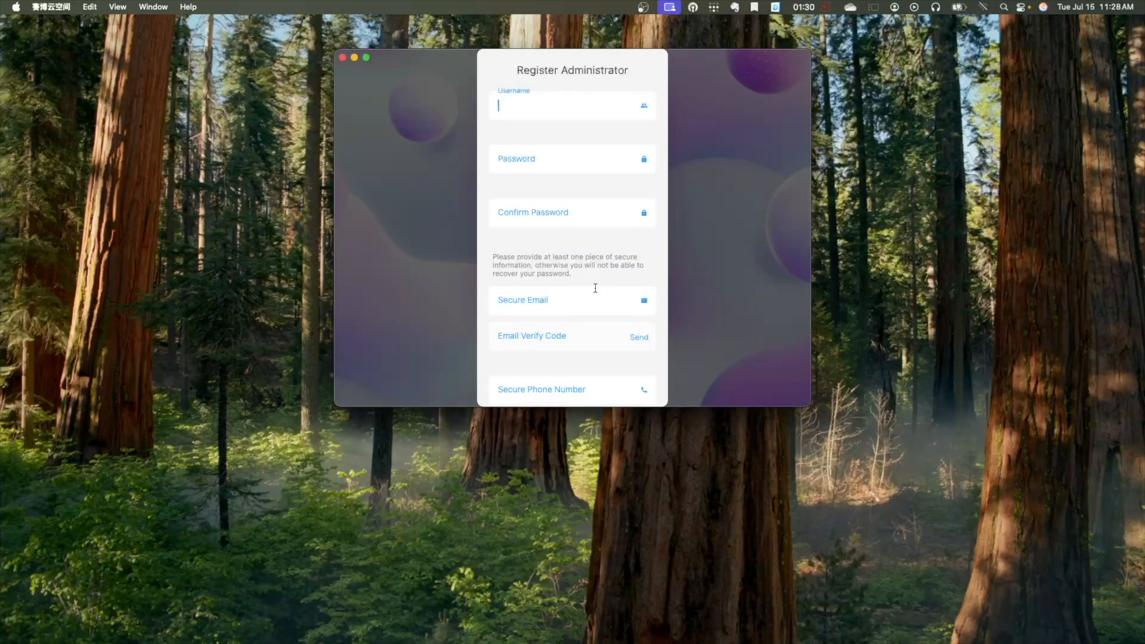
type("cdadmin")
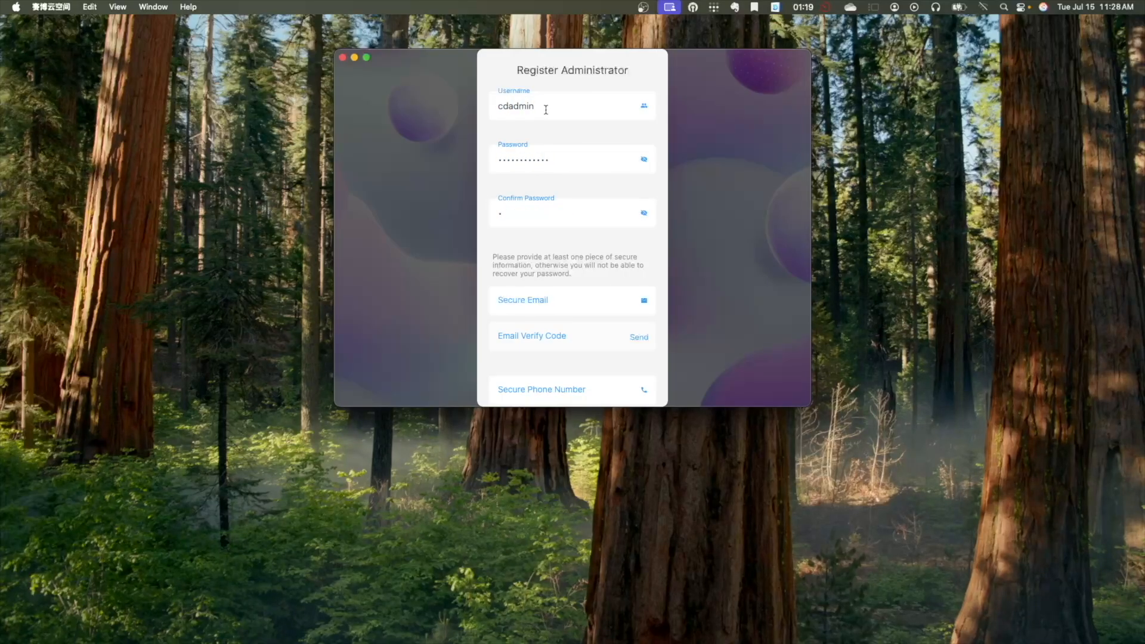
left_click(570, 301)
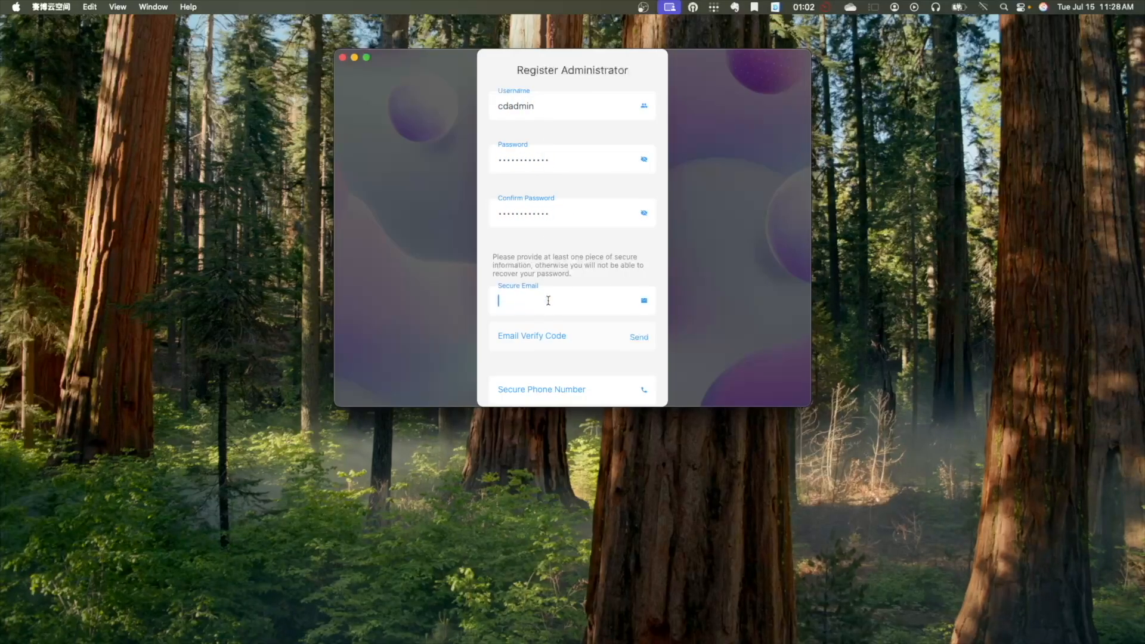
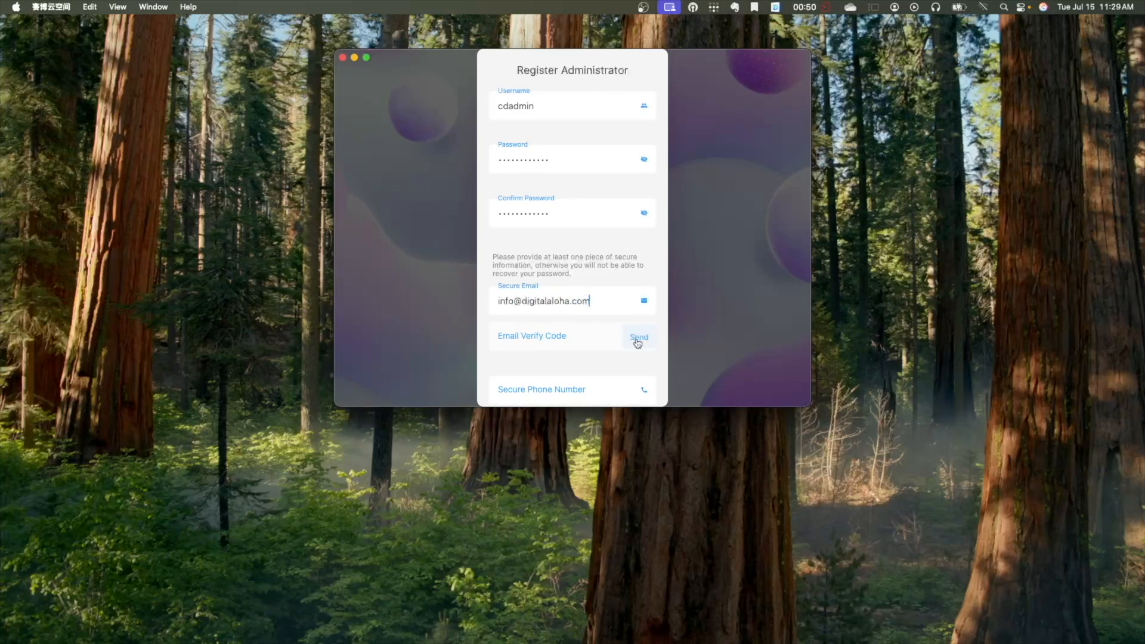
left_click(639, 337)
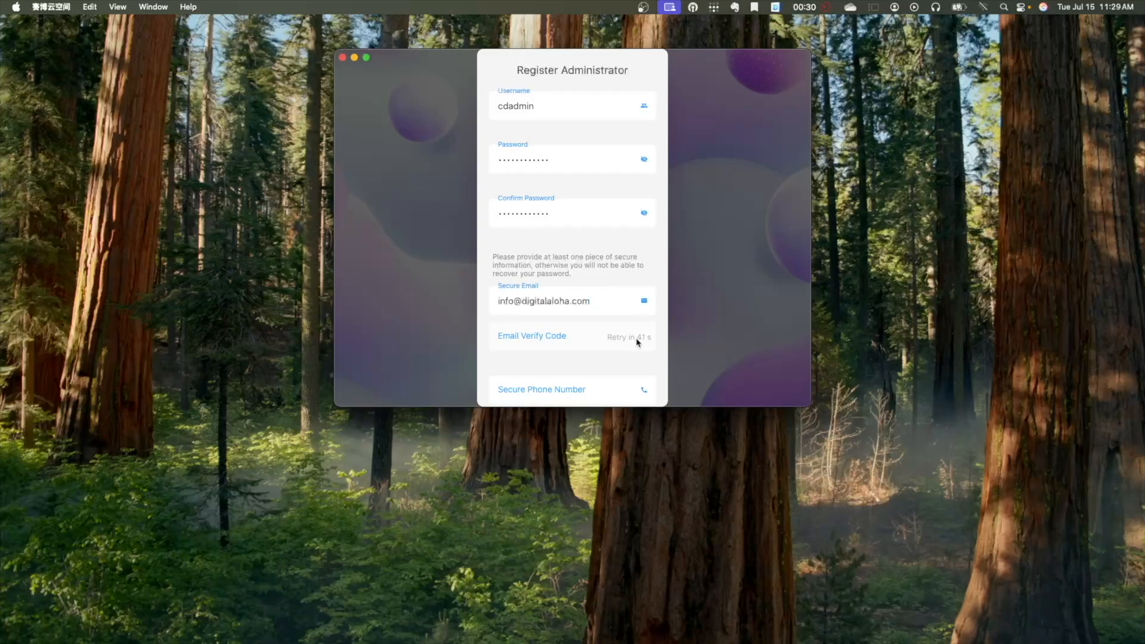
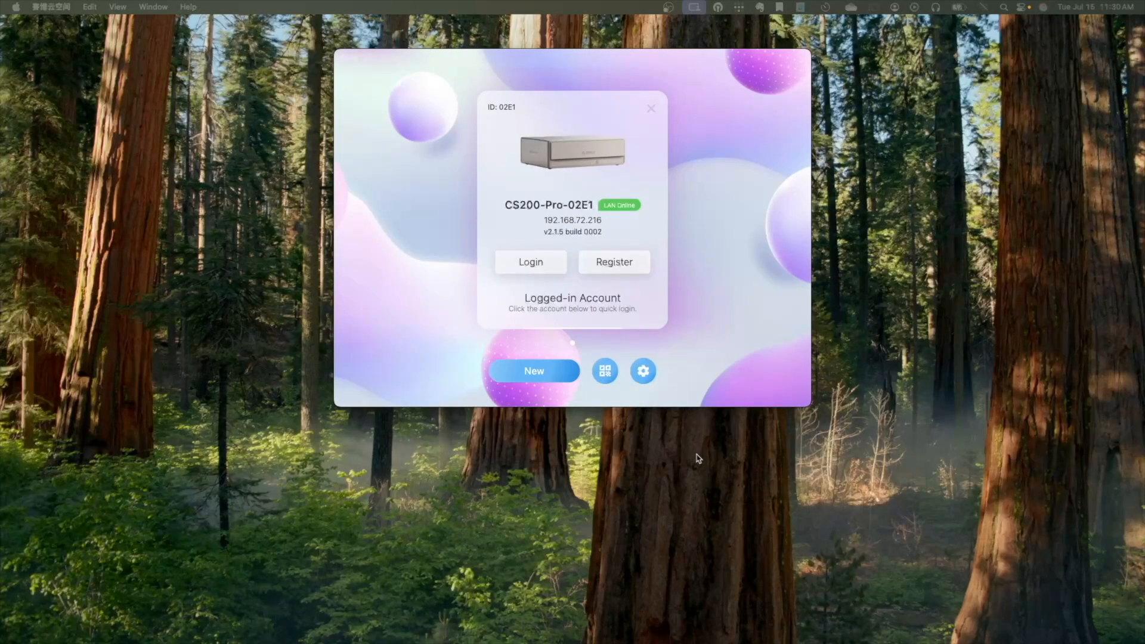
Log in to the CS200-Pro-02E1 NAS as cdadmin with its password.
left_click(531, 262)
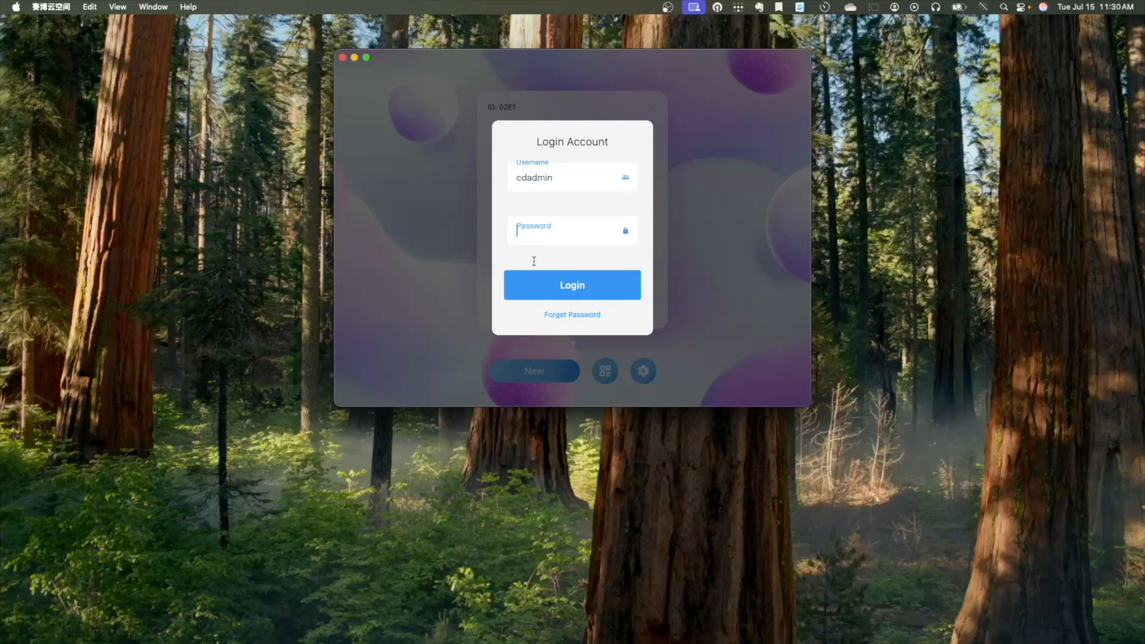
type("password")
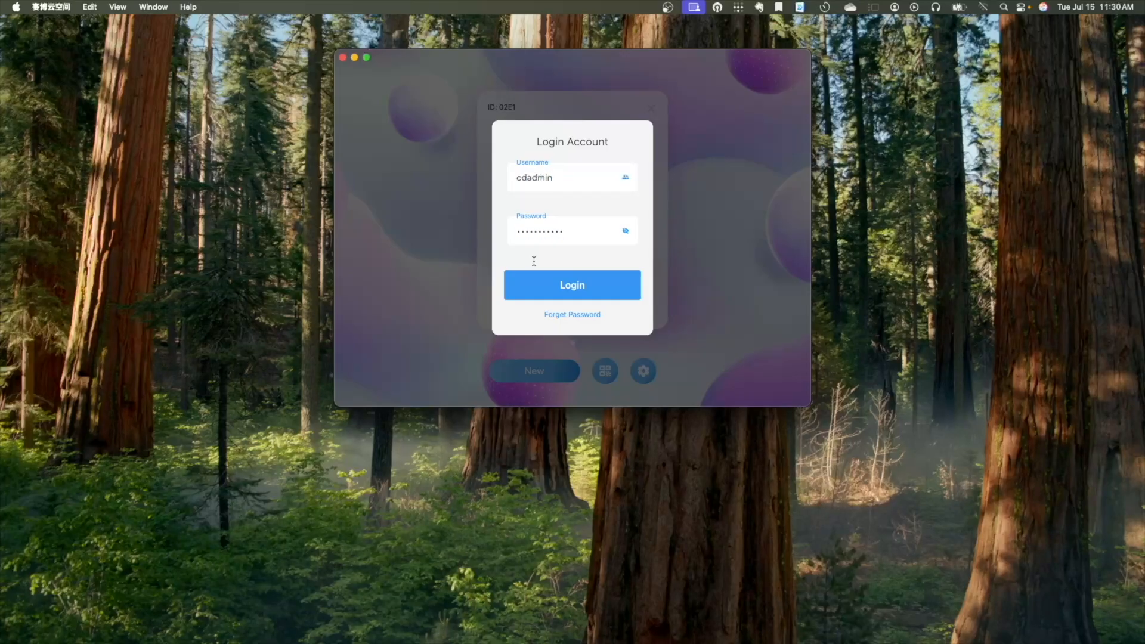
left_click(572, 285)
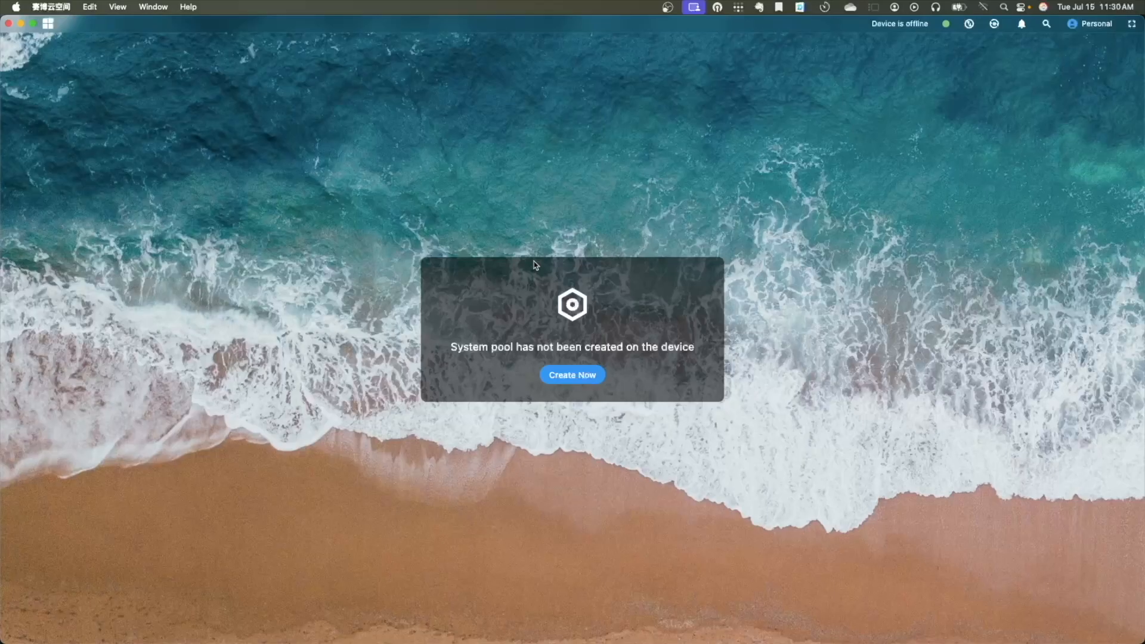
Run the system pool wizard in Simple Mode, mirroring both 8 TB disks.
left_click(573, 374)
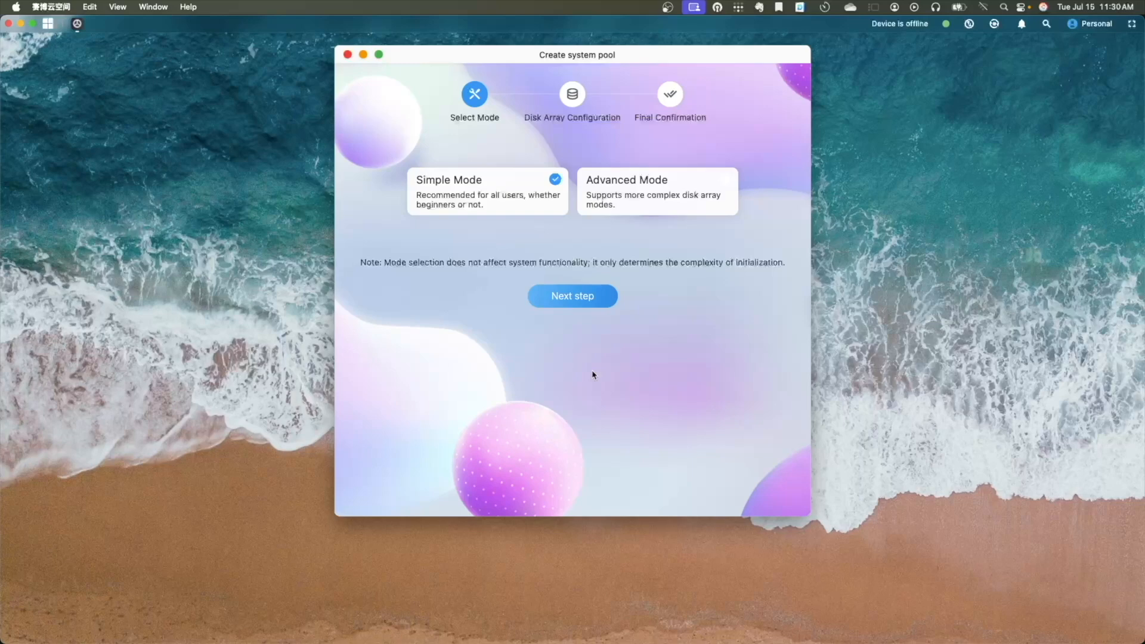
left_click(573, 296)
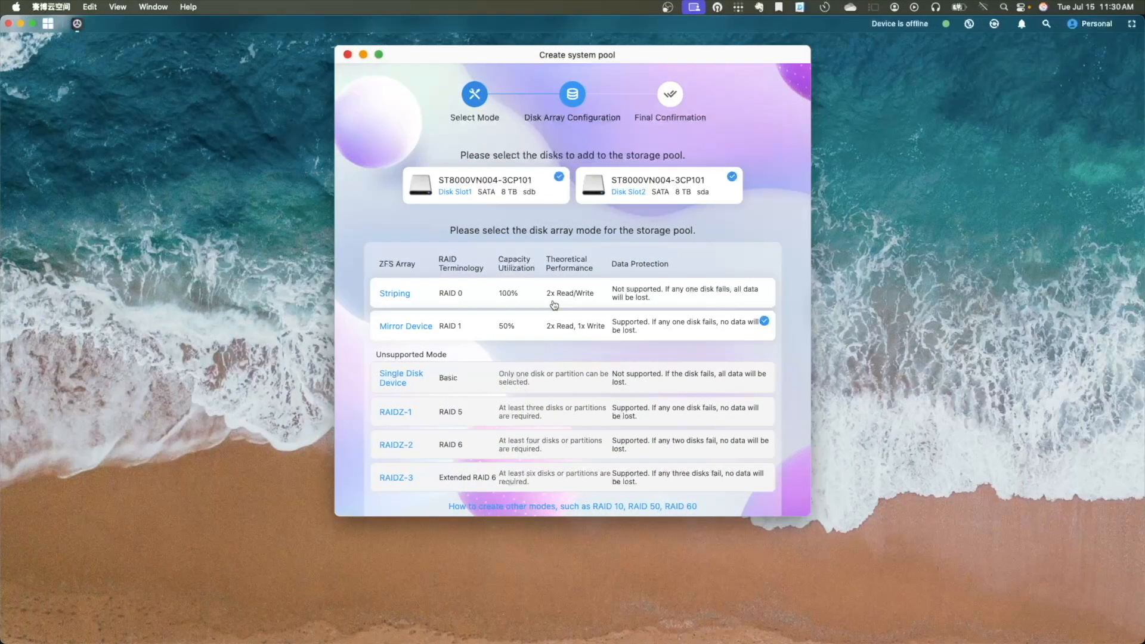
scroll("down", 3)
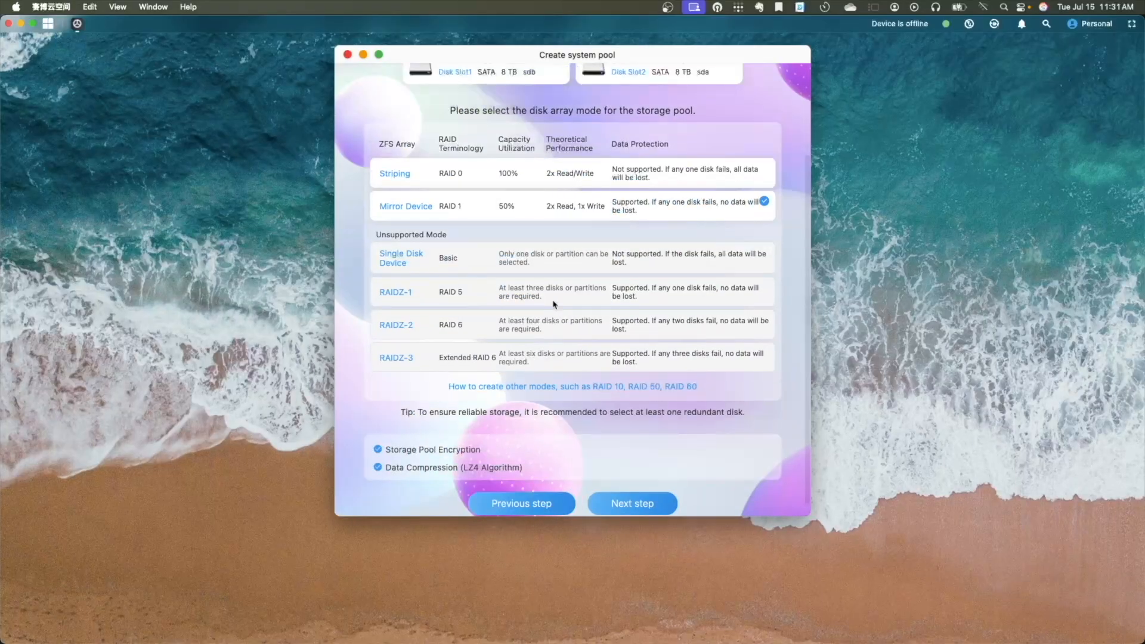
mouse_move(669, 515)
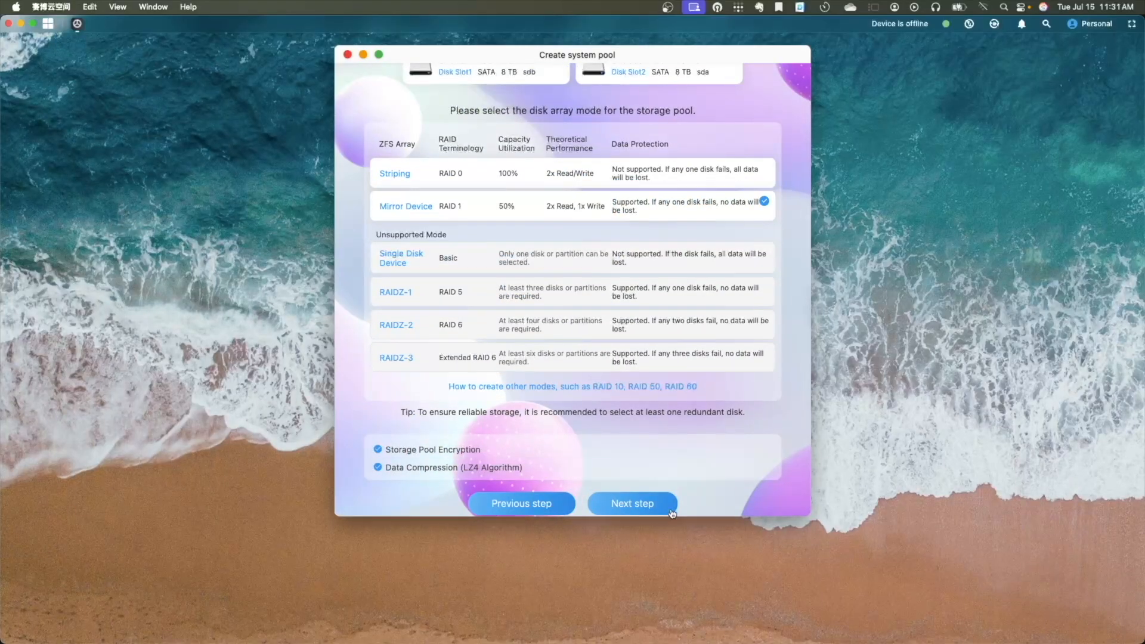
left_click(632, 503)
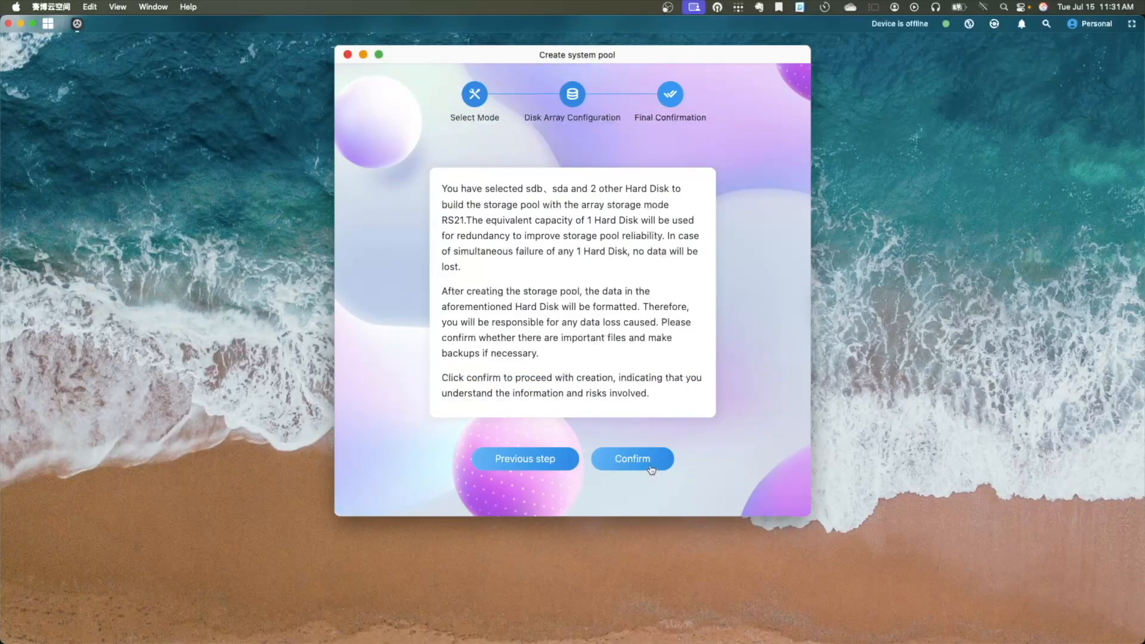
Accept the formatting warning, verify the admin password and acknowledge the pool creation success.
left_click(632, 459)
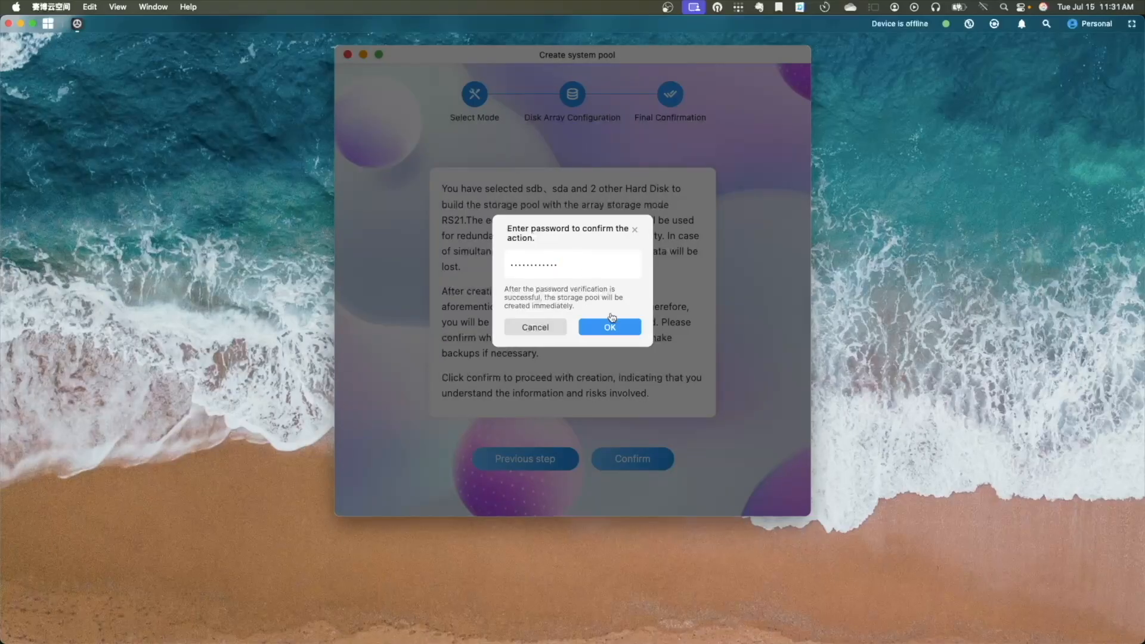
left_click(609, 327)
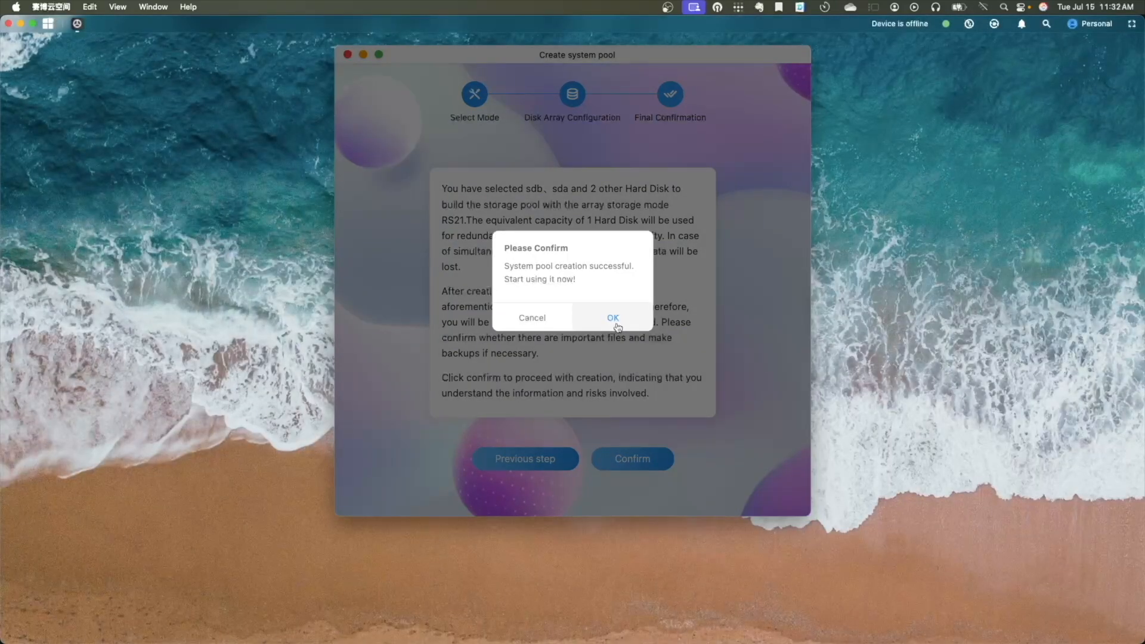
left_click(613, 318)
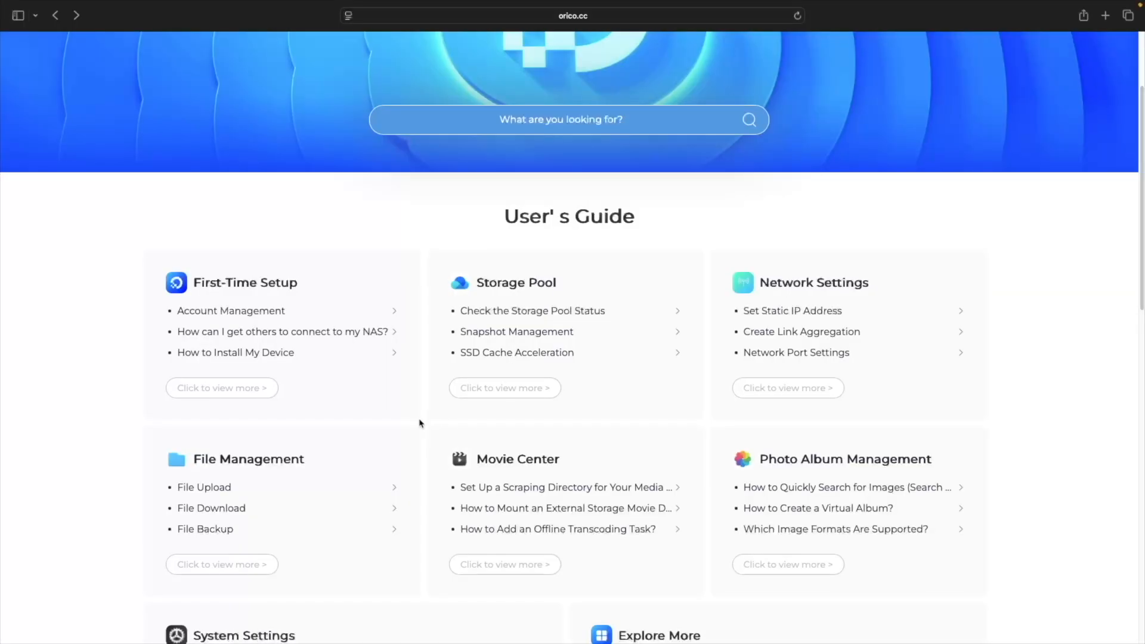
Scroll orico.cc to the User's Guide and open the Account Management article.
scroll("down", 3)
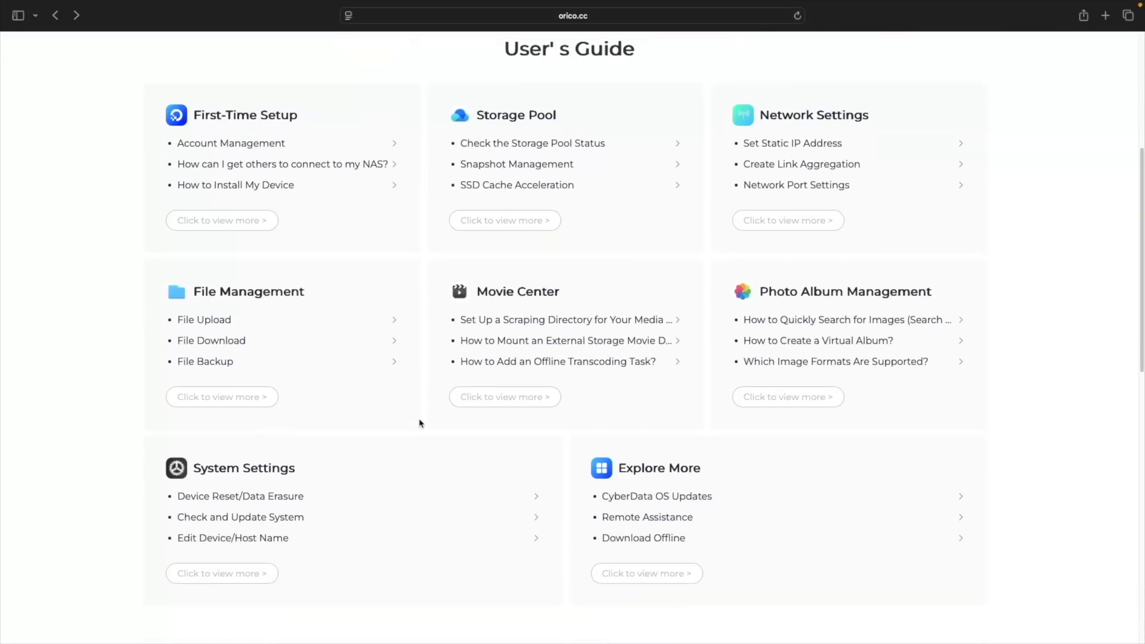
scroll("down", 3)
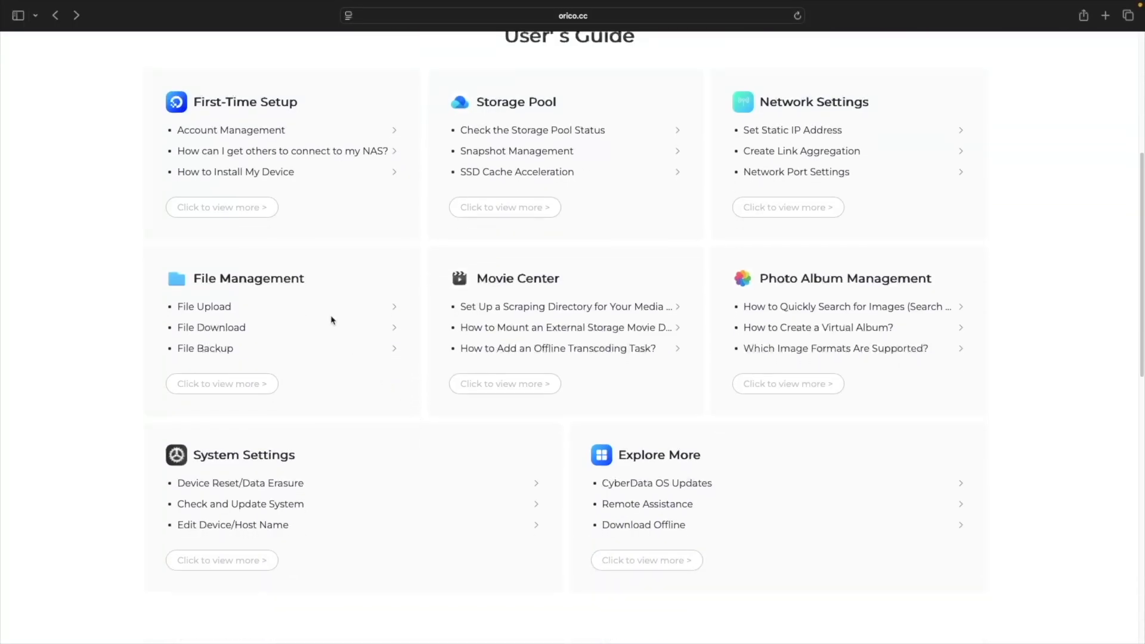
left_click(222, 207)
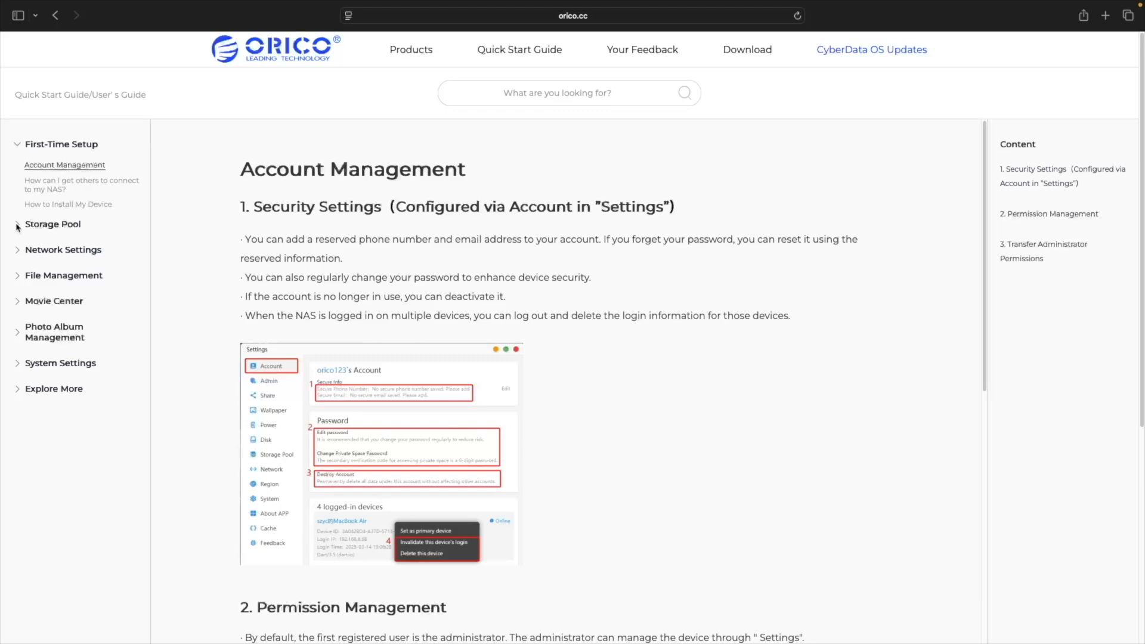
left_click(52, 224)
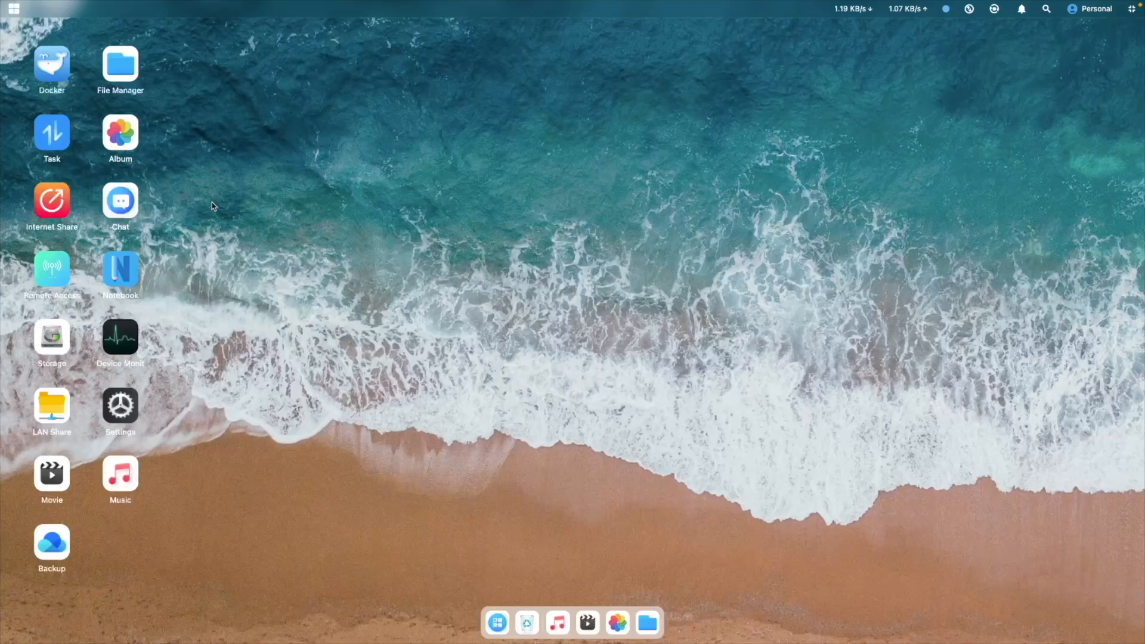
mouse_move(166, 304)
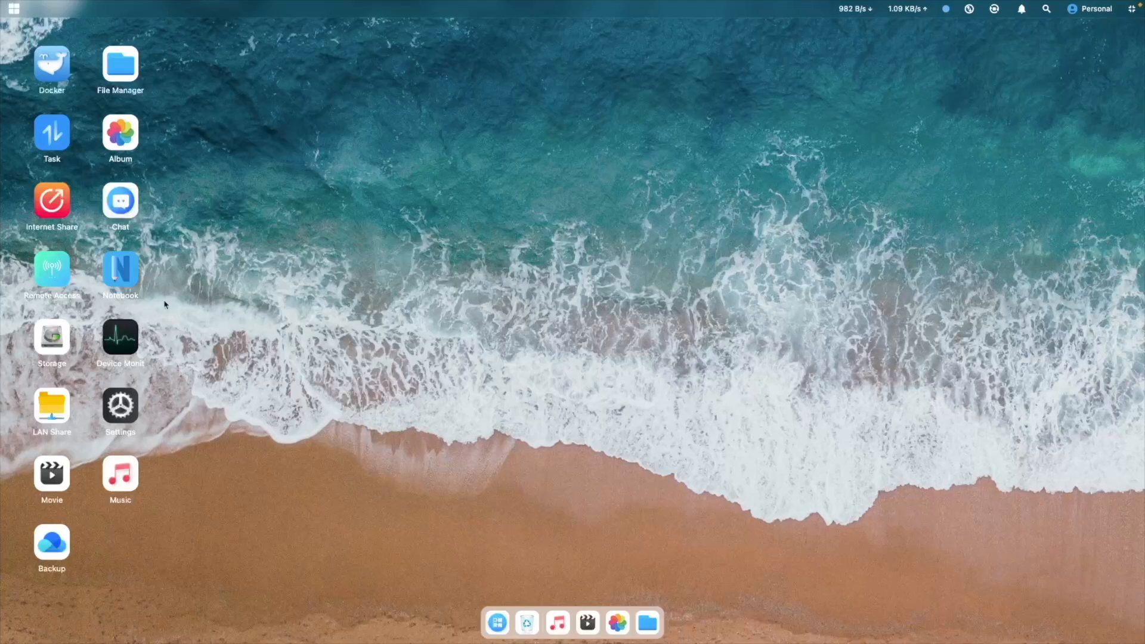
Open and close Settings, then open the account menu from the top bar.
left_click(119, 407)
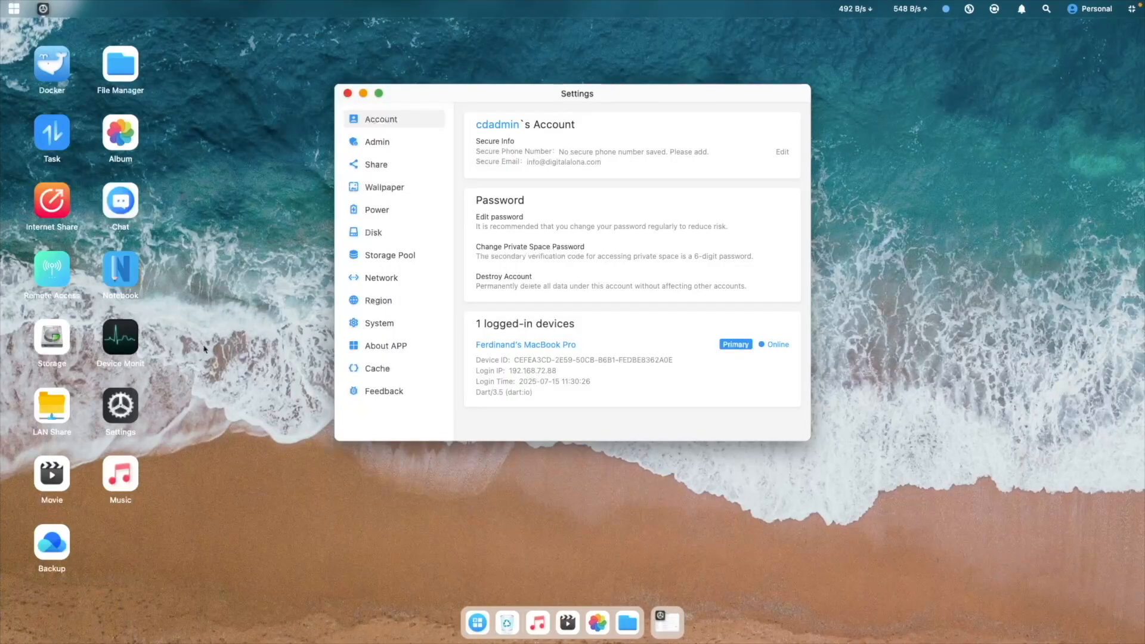
mouse_move(459, 192)
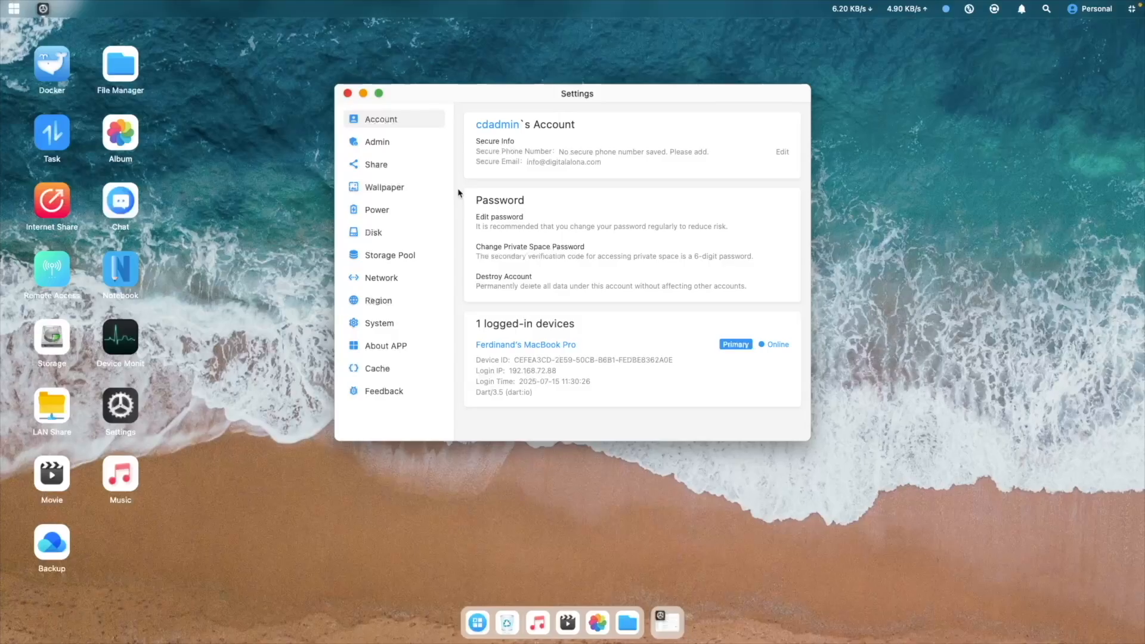
left_click(343, 94)
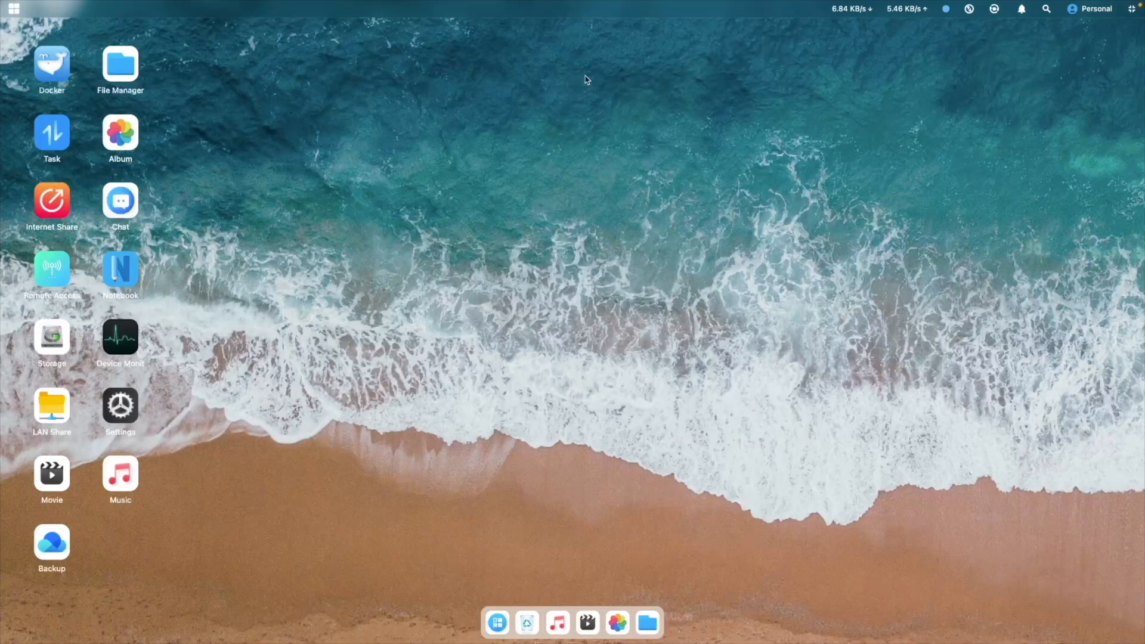
left_click(1097, 9)
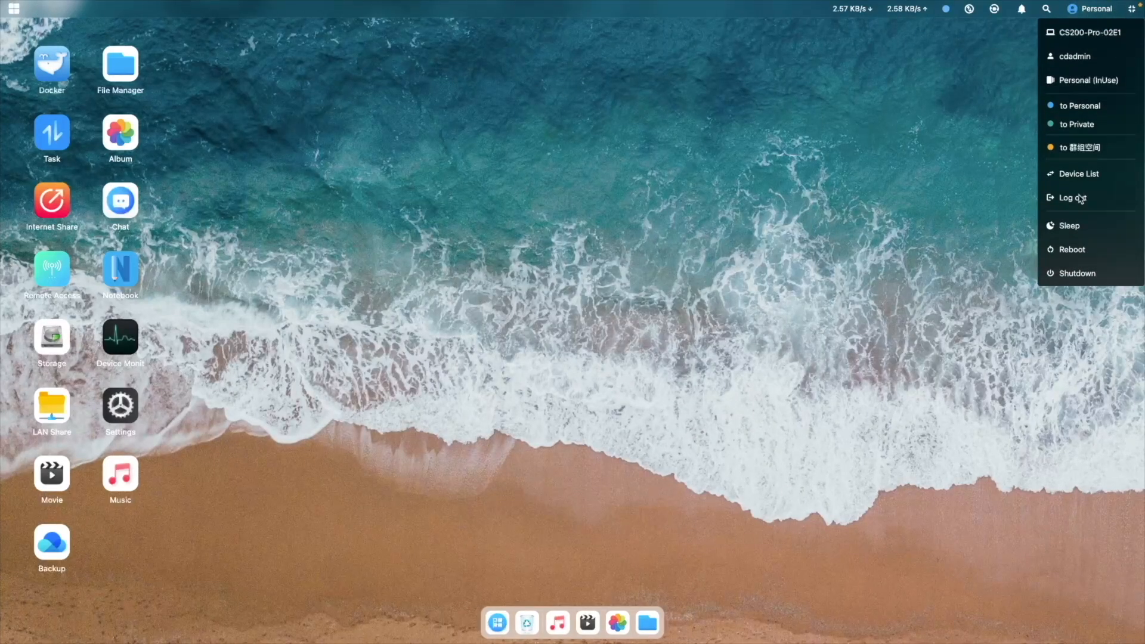
Log out of cdadmin and register a new account 'daloha' with a password.
left_click(1072, 197)
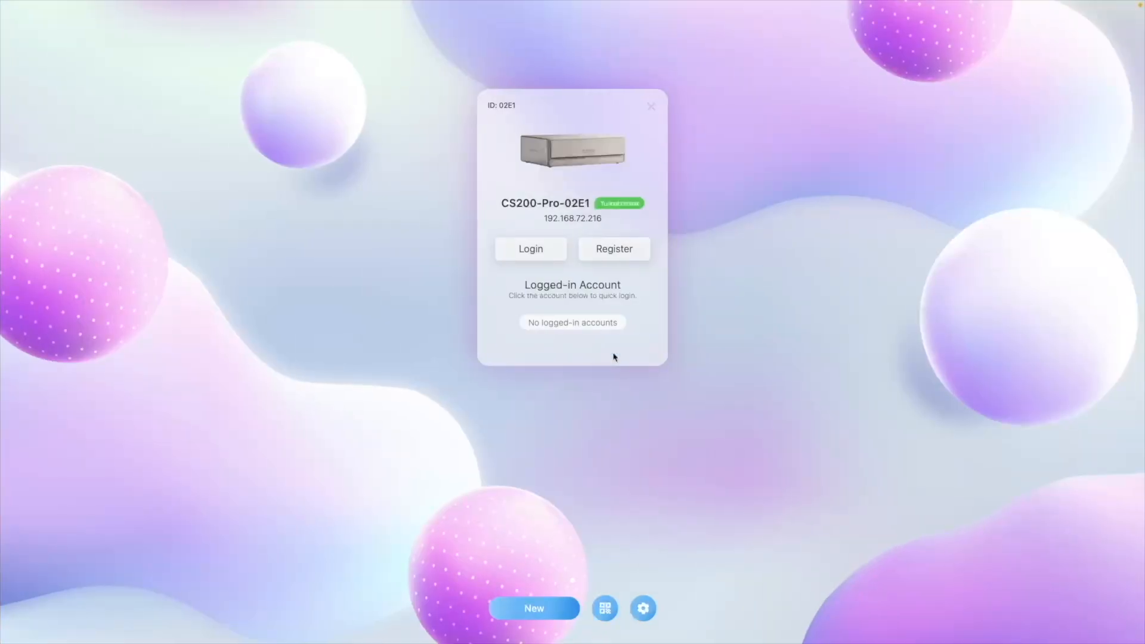
left_click(614, 249)
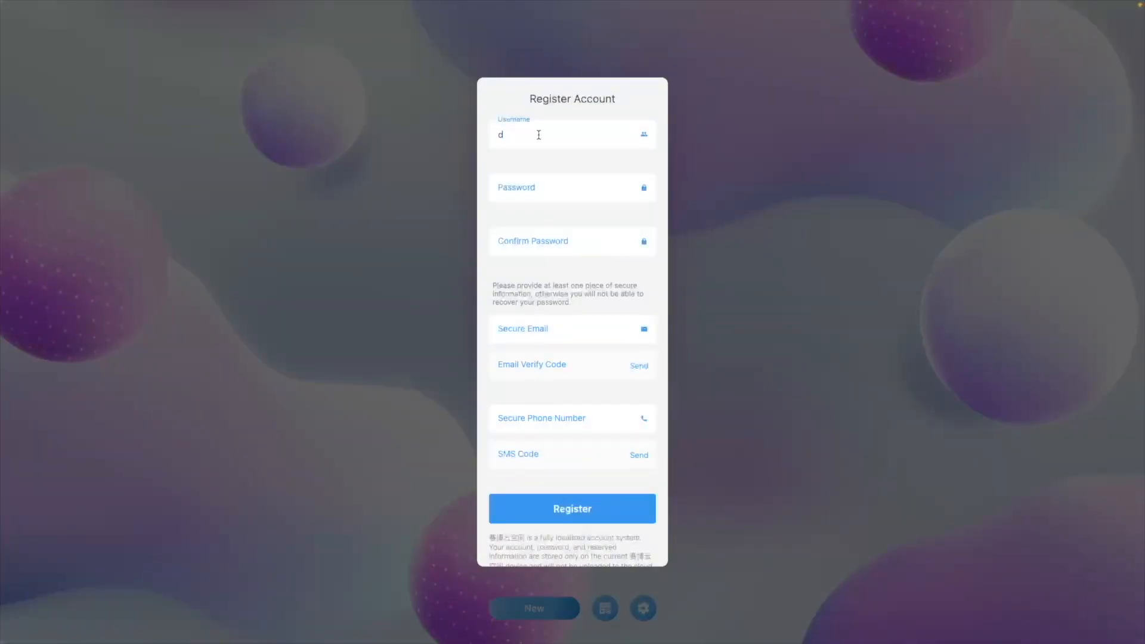
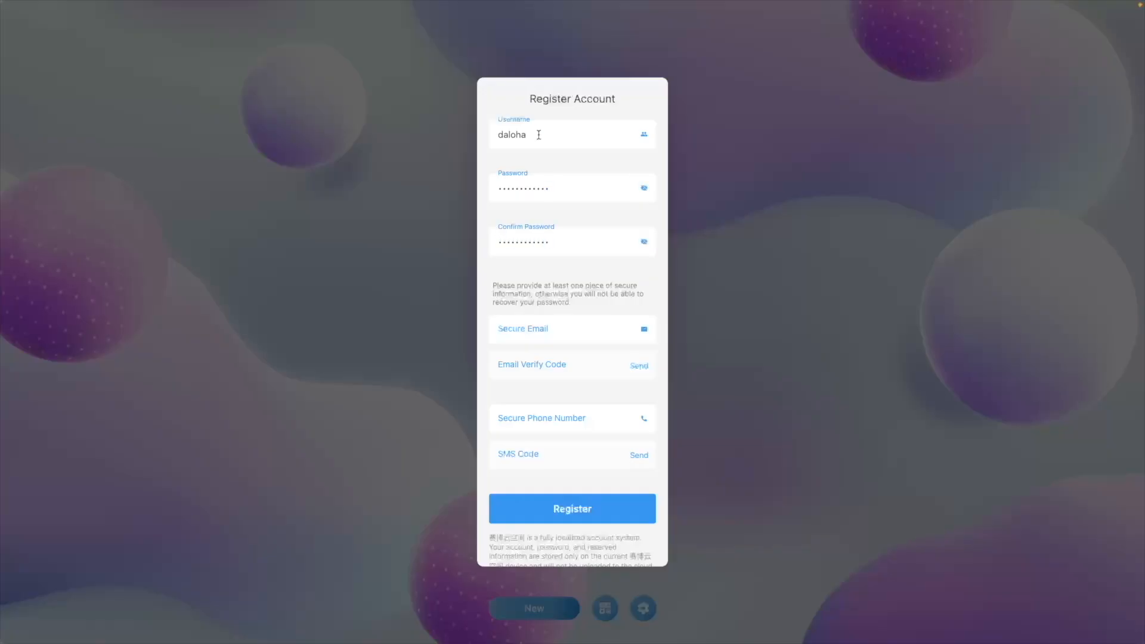
left_click(572, 509)
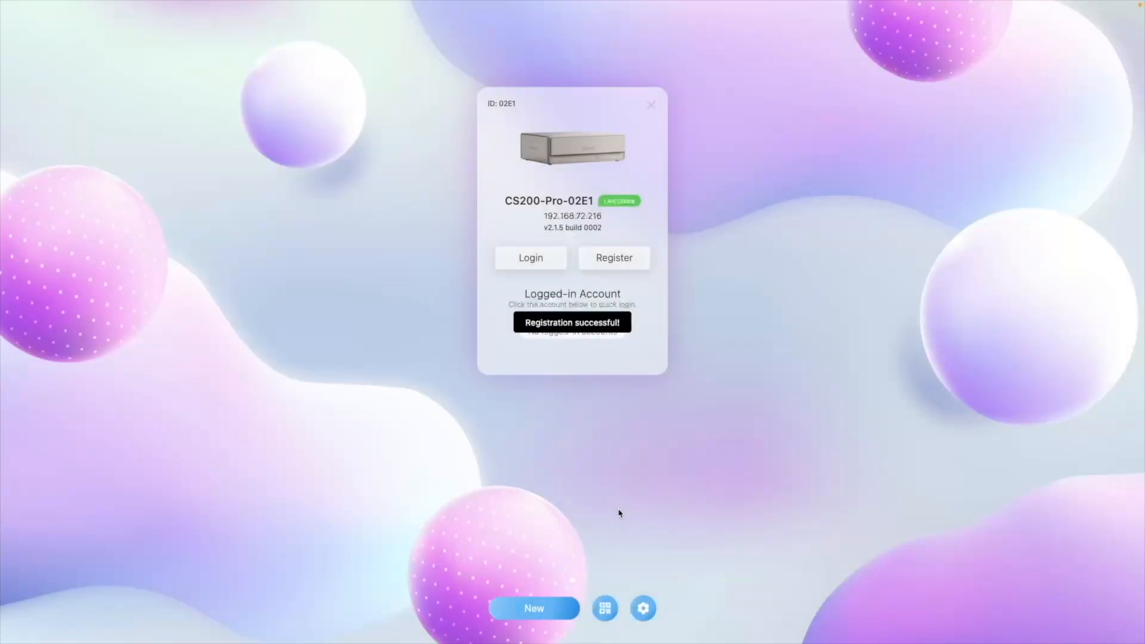
Sign in as the new user daloha, then log out via the account menu.
left_click(530, 257)
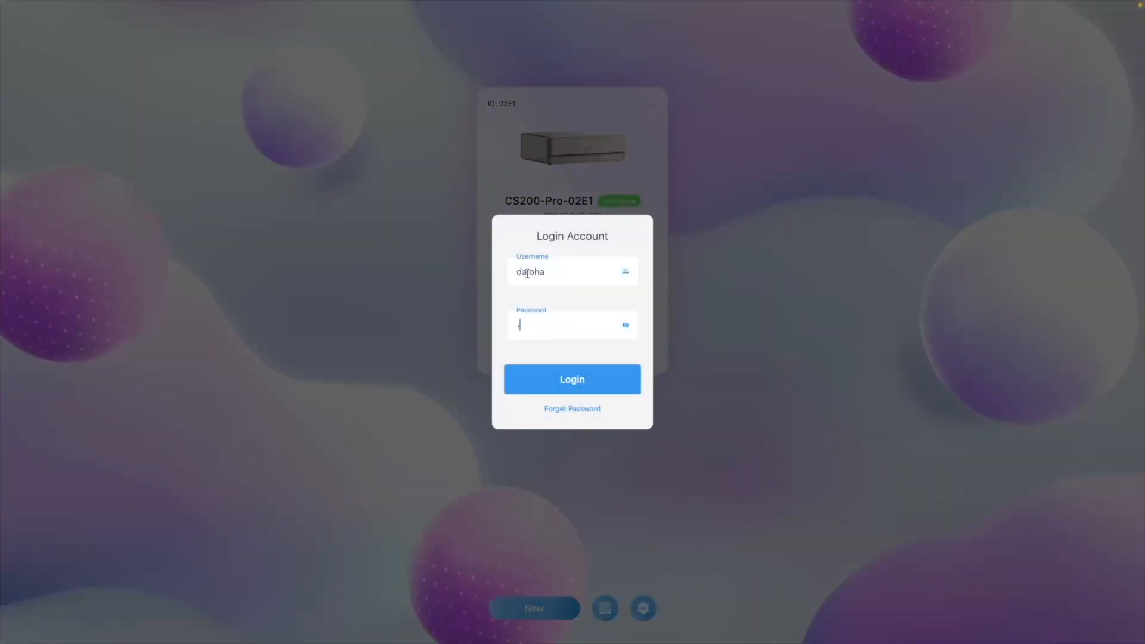
type("password")
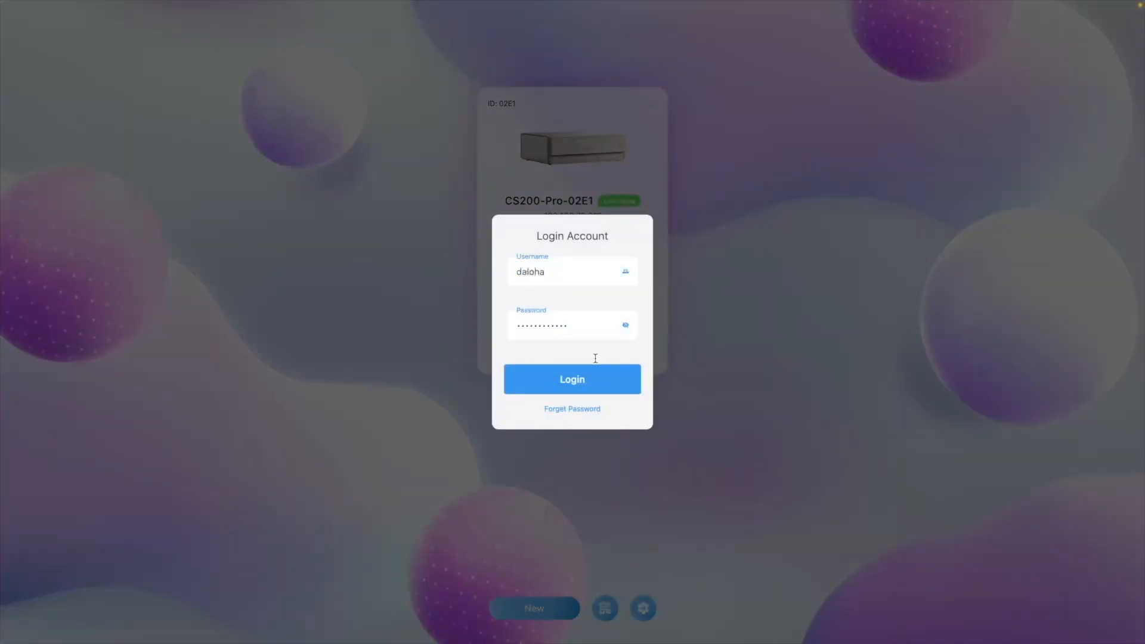
left_click(572, 379)
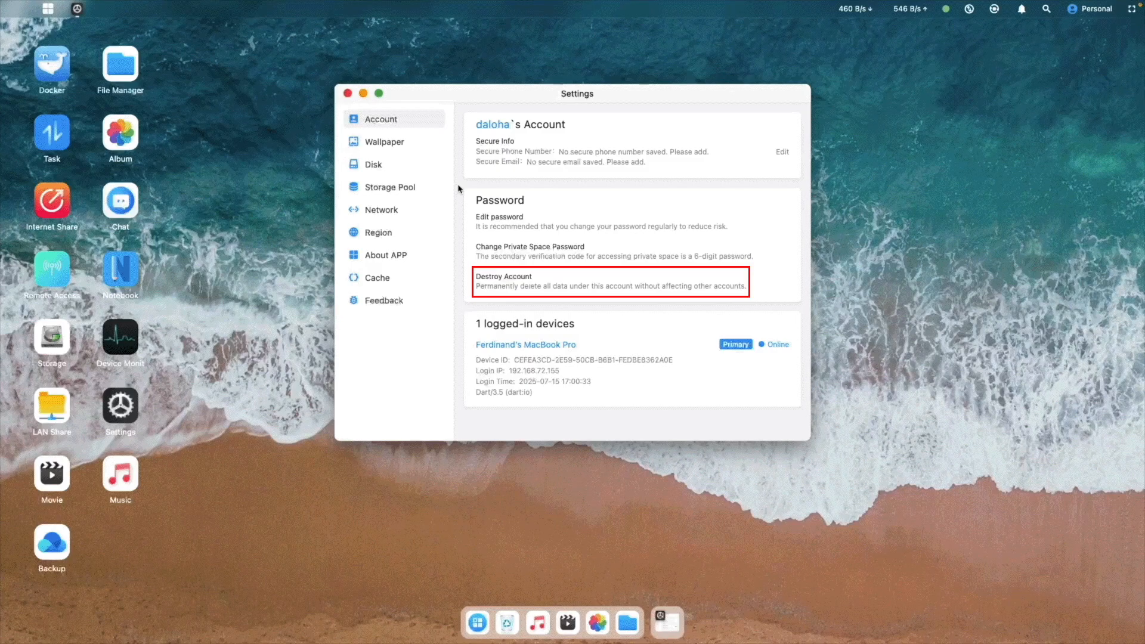
mouse_move(348, 94)
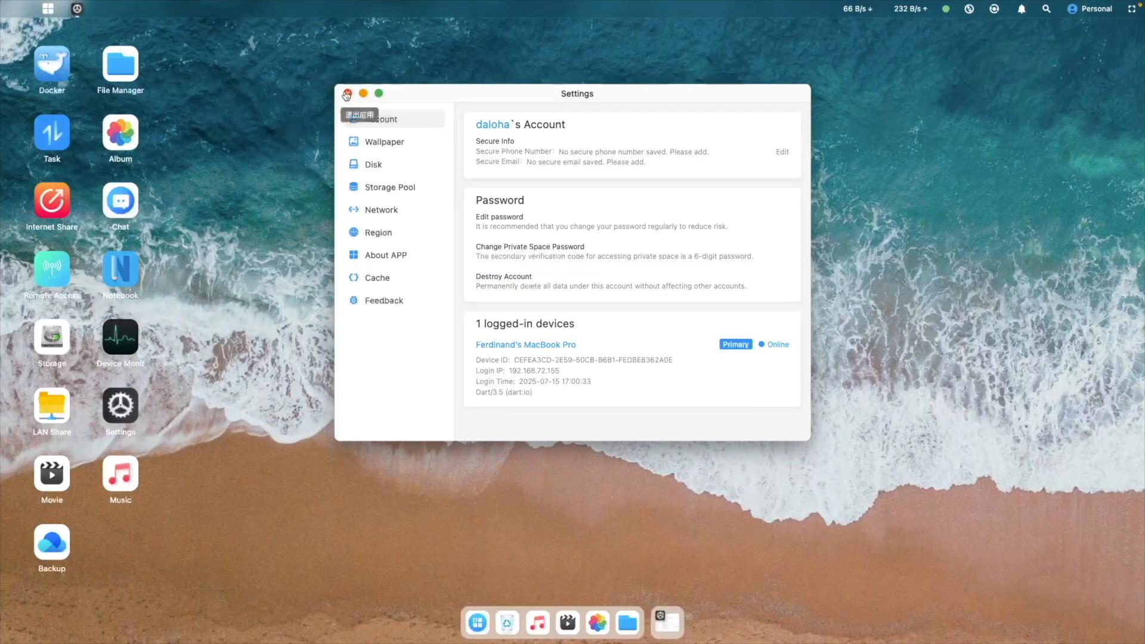
left_click(1096, 8)
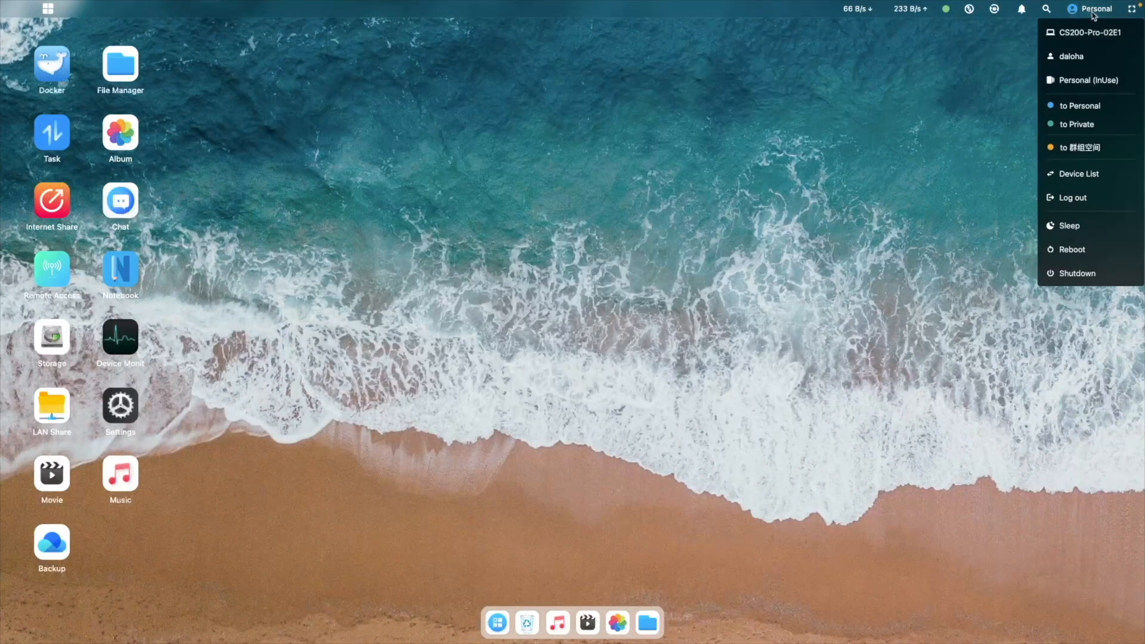
left_click(1072, 197)
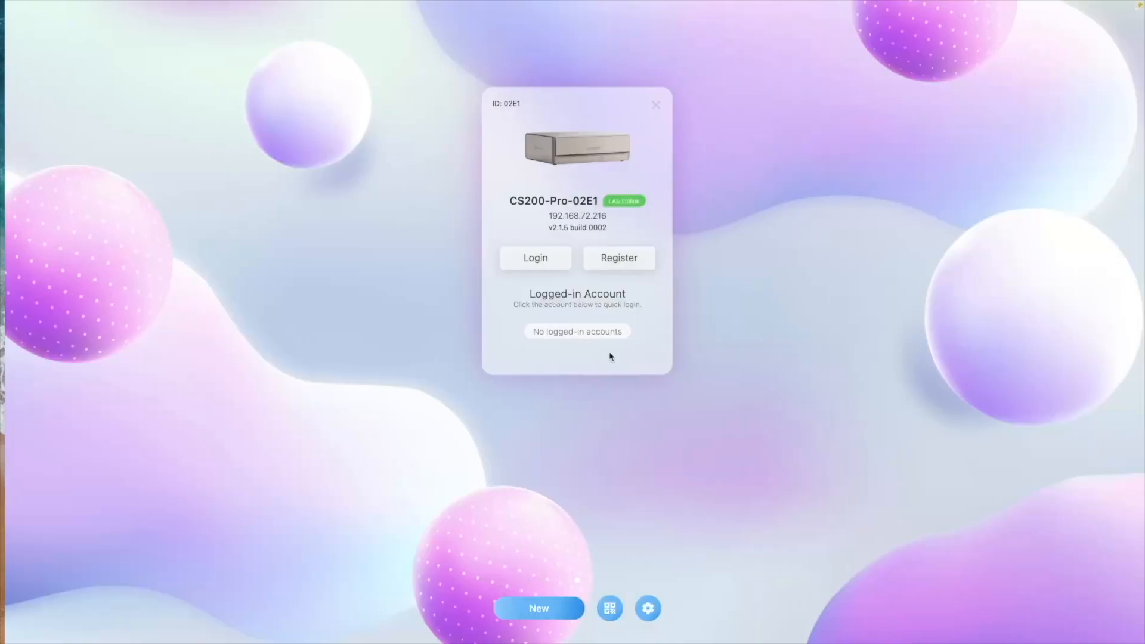
Sign back in as cdadmin and open the system Settings.
left_click(535, 258)
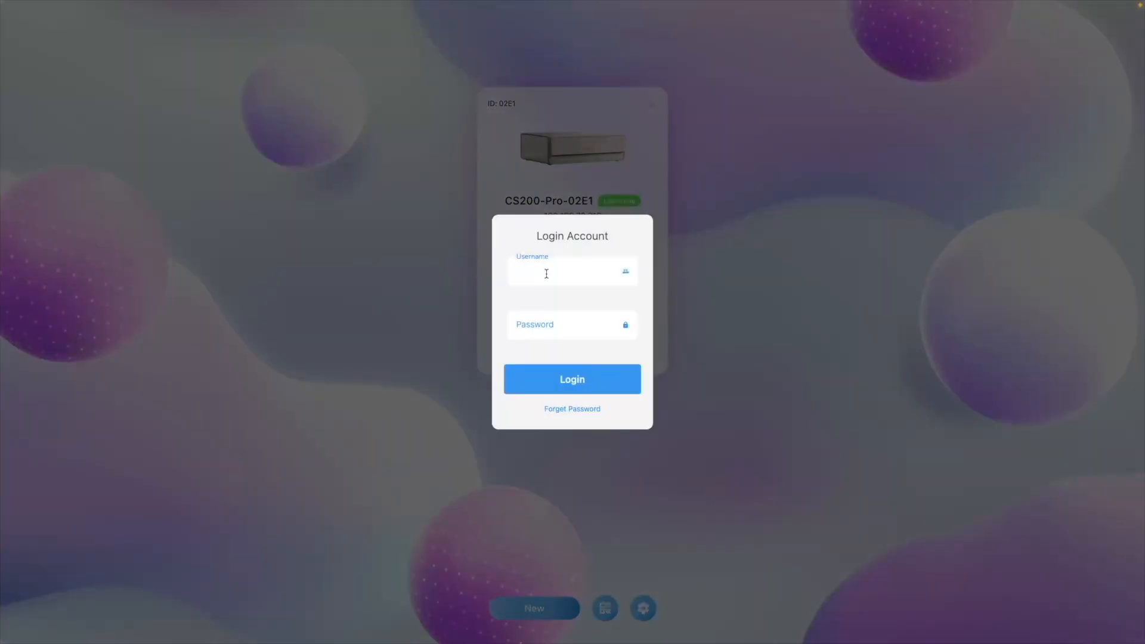
type("cdadmin")
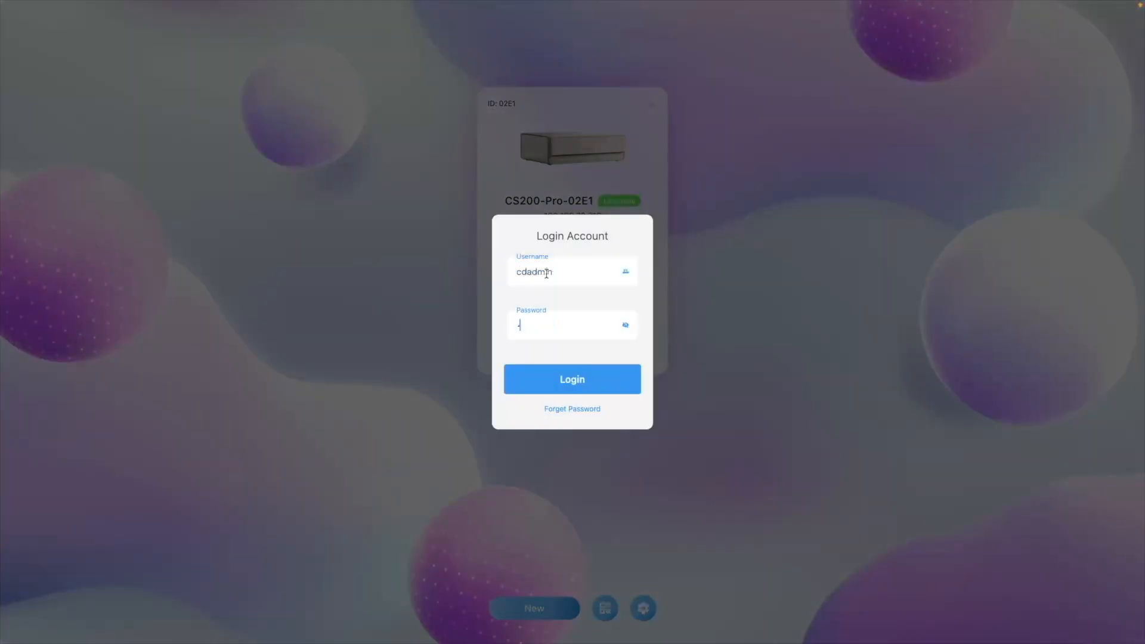
left_click(572, 379)
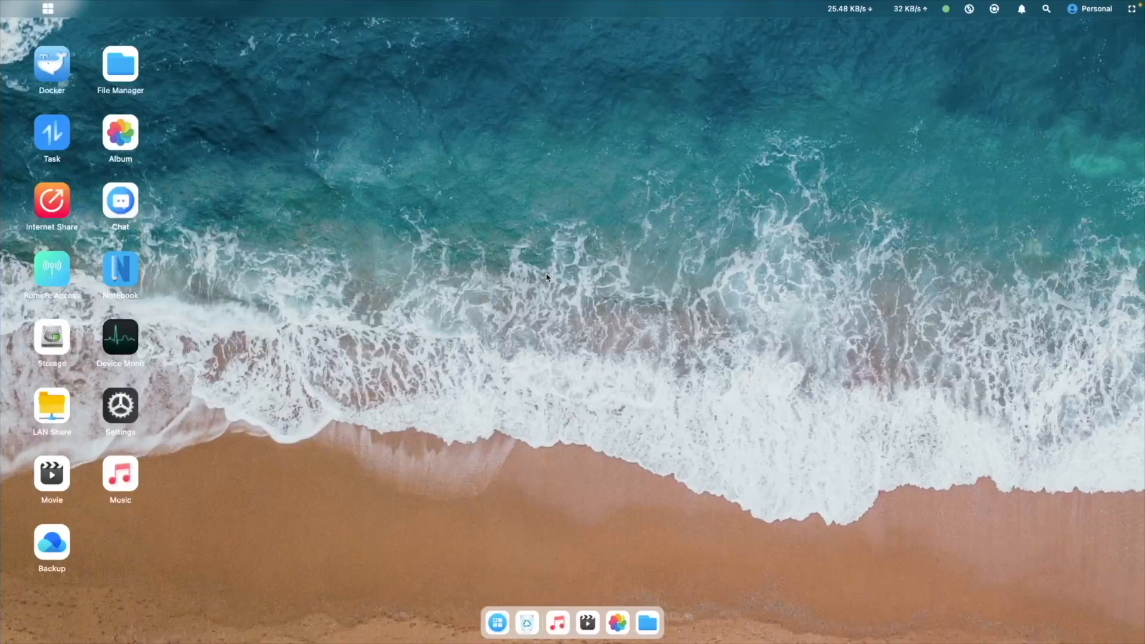
left_click(120, 405)
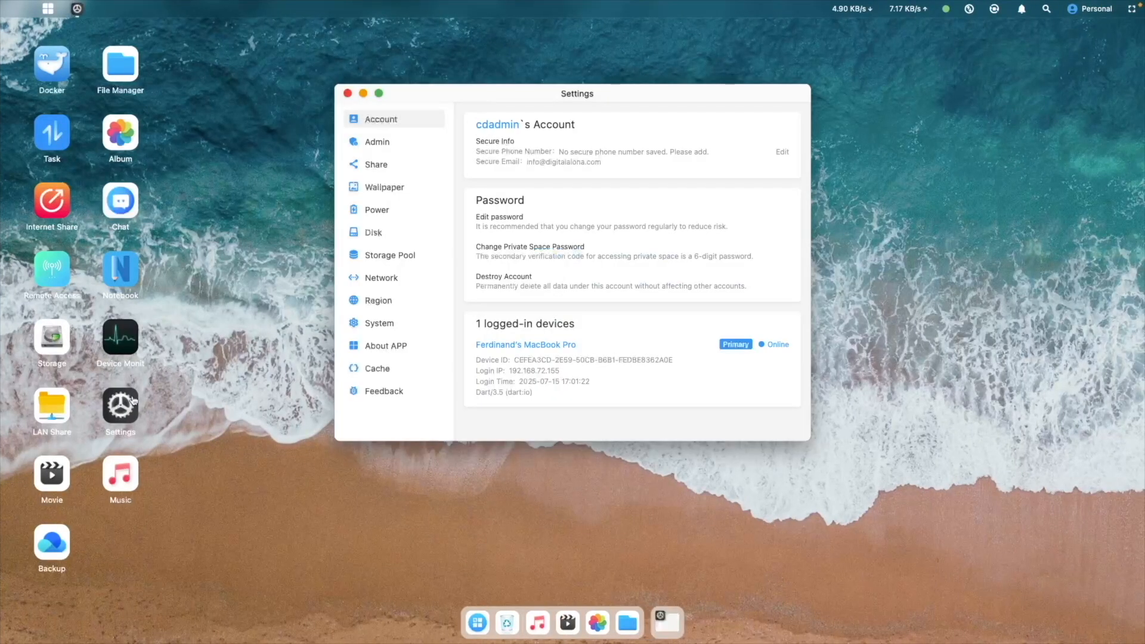
left_click(376, 142)
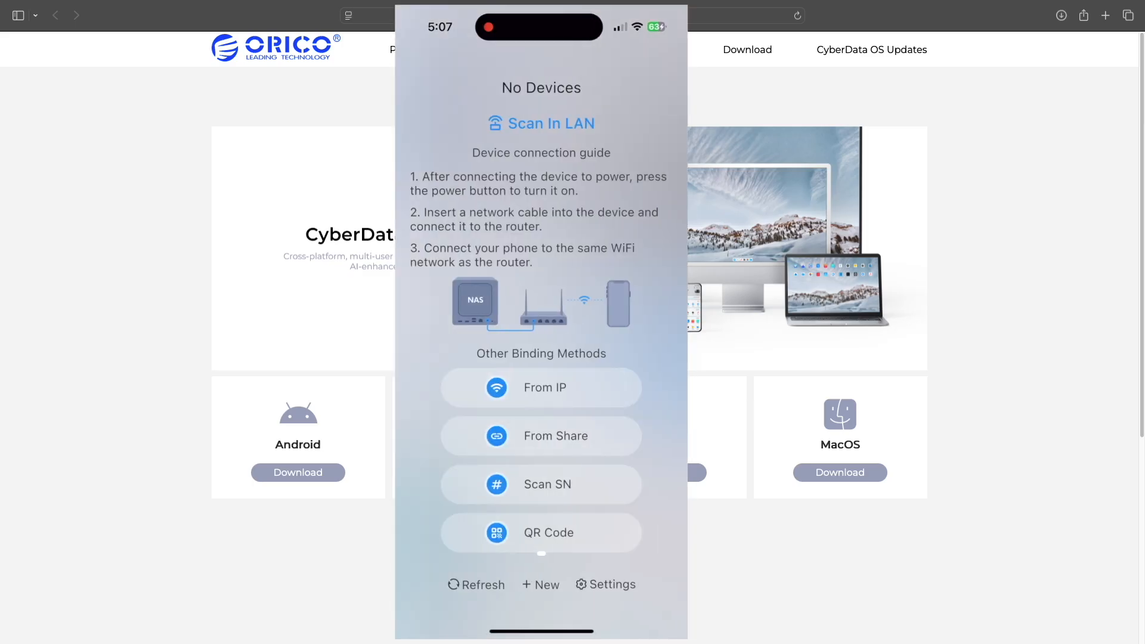
left_click(541, 124)
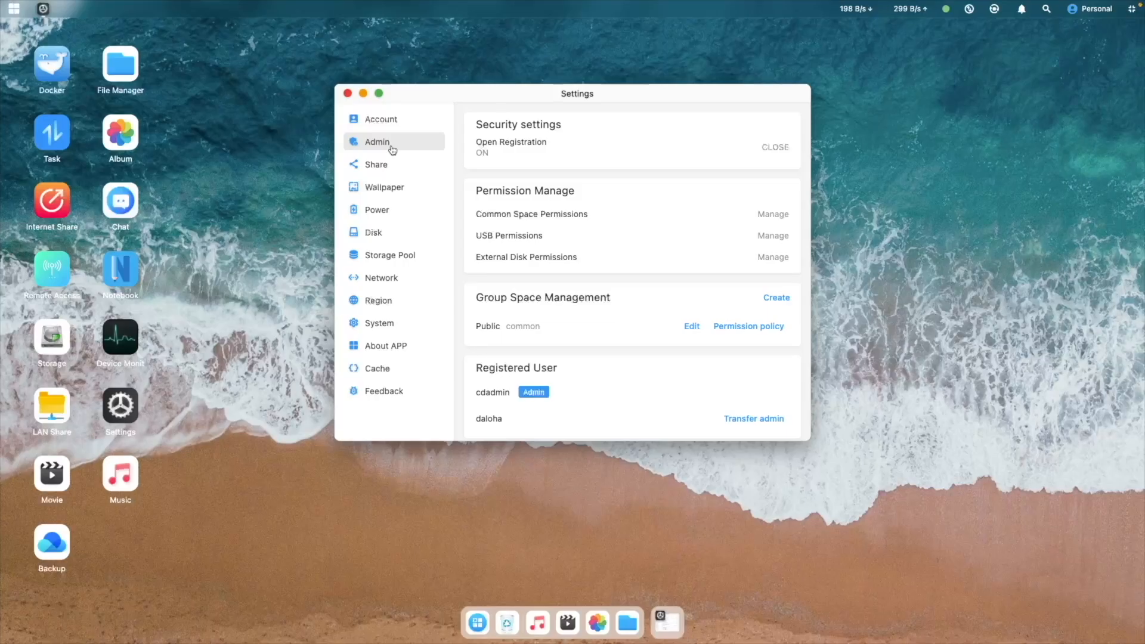
Close Settings, switch the data space from Personal to Public, and open File Manager.
left_click(355, 94)
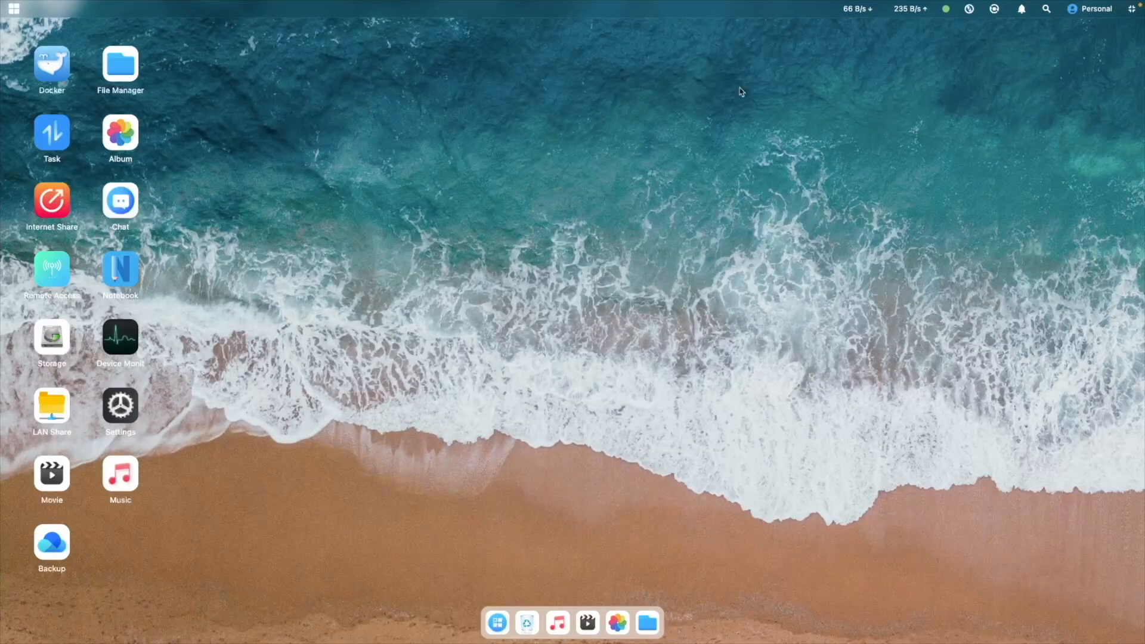
left_click(1096, 8)
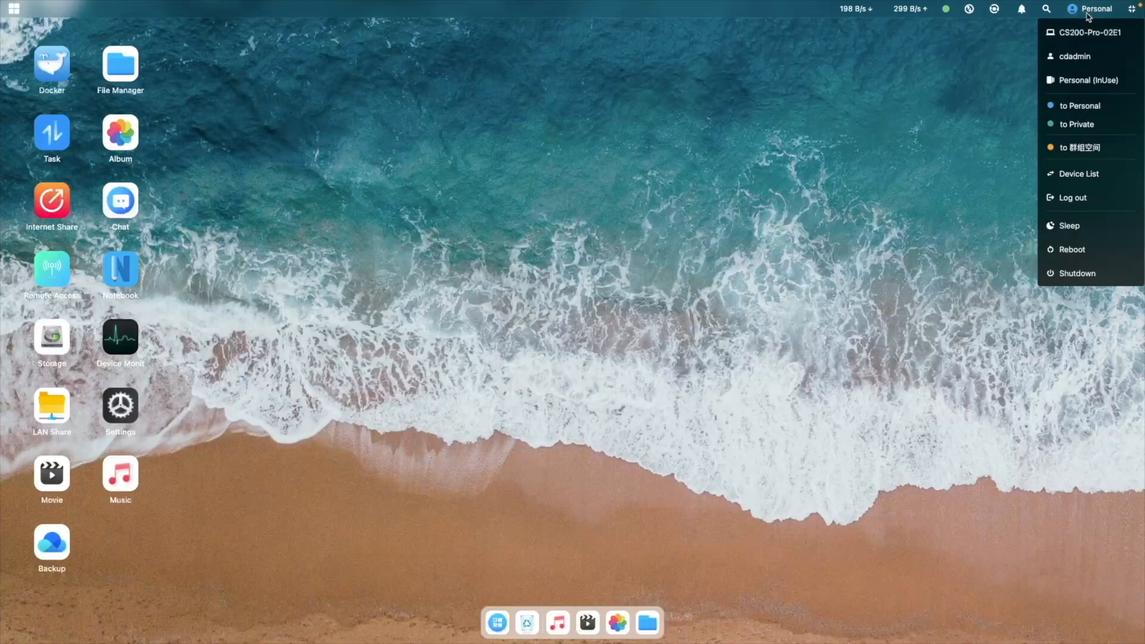
left_click(1080, 105)
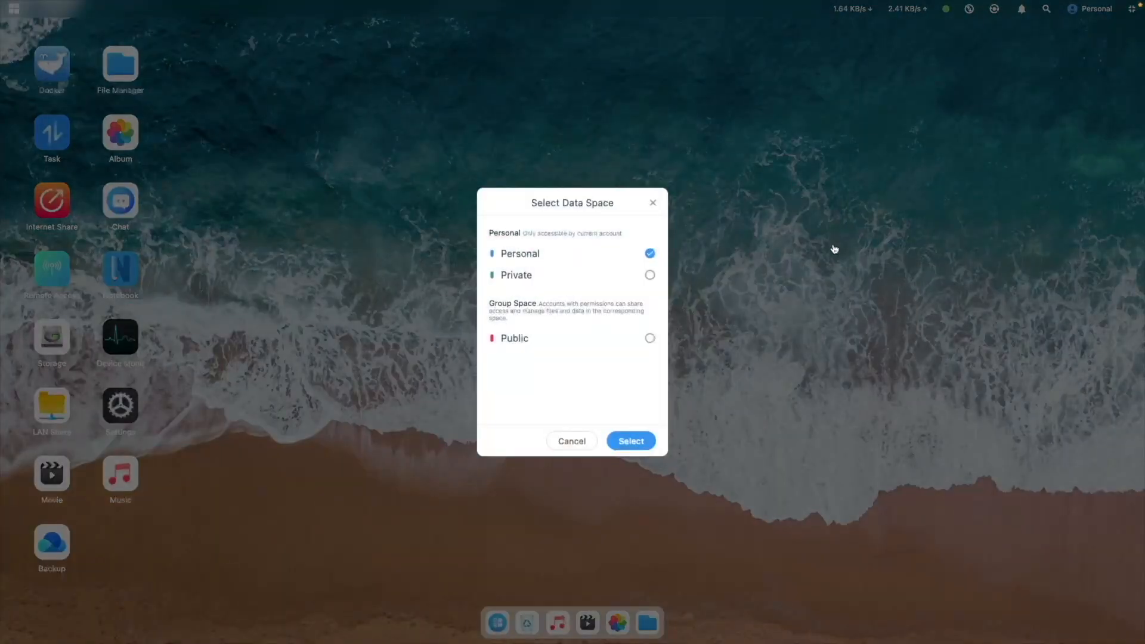
left_click(650, 339)
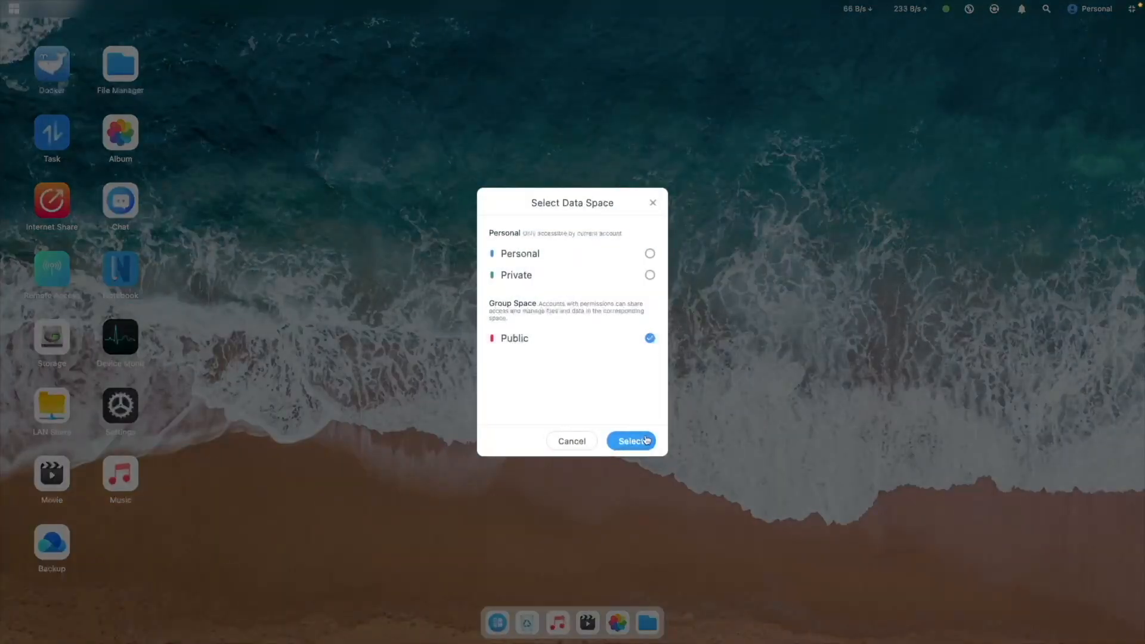
left_click(631, 441)
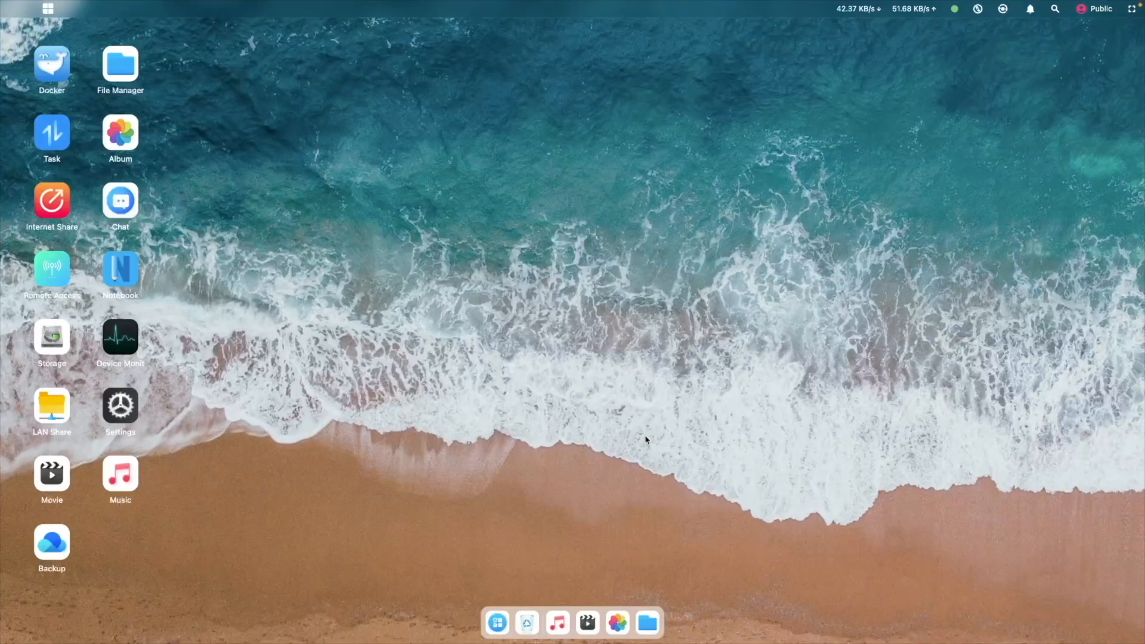
double_click(120, 65)
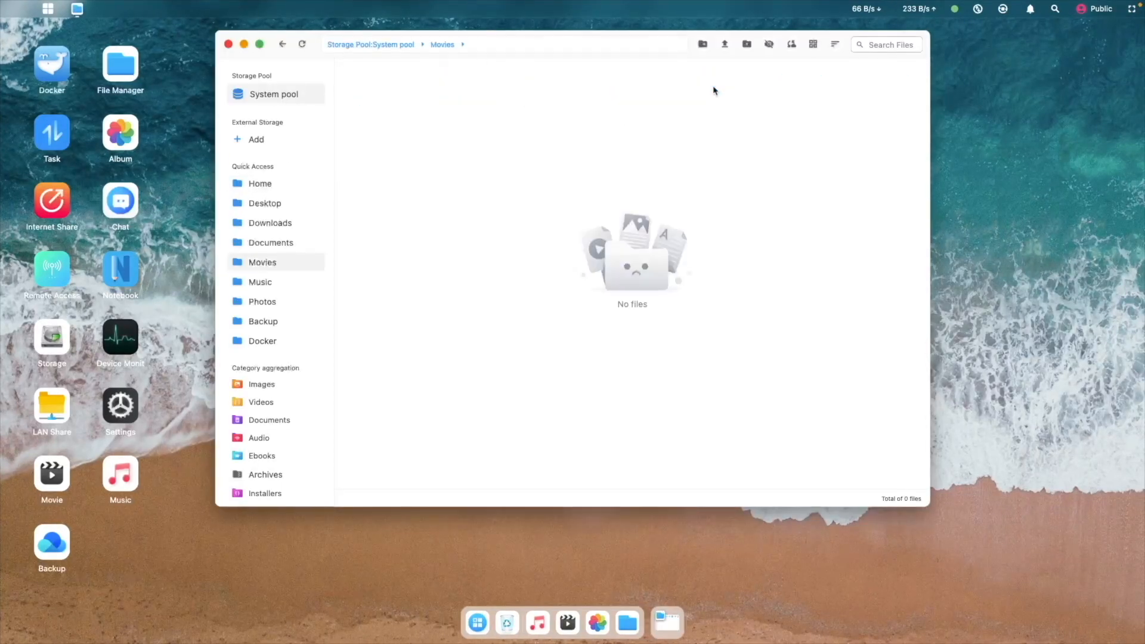
Upload the Africa Screams .mp4 into the Public Movies folder.
left_click(724, 44)
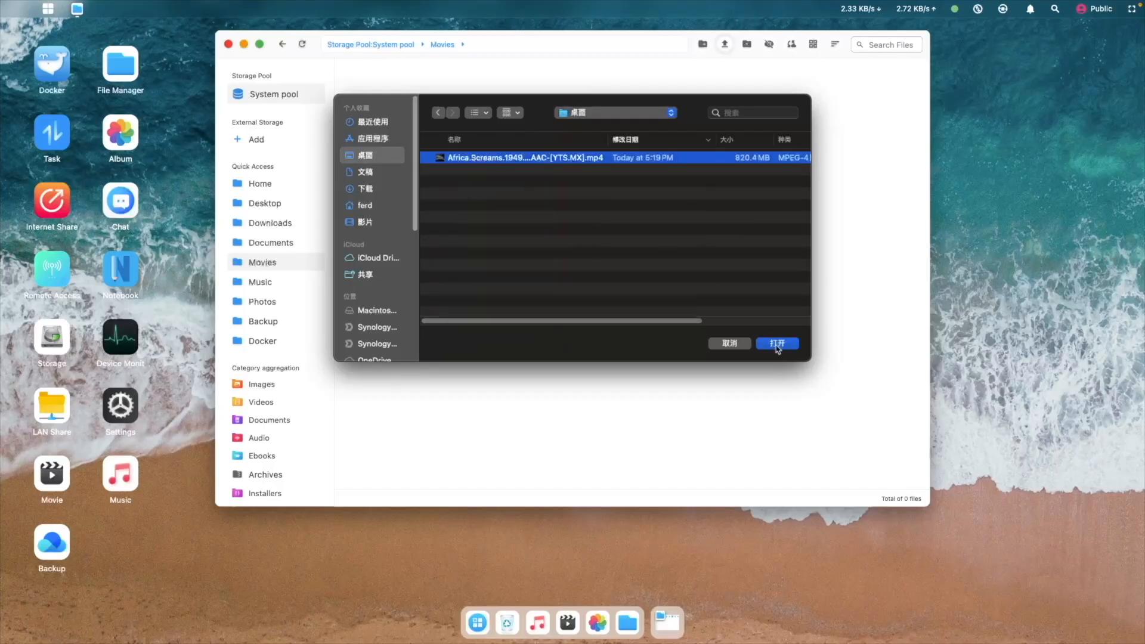
left_click(777, 343)
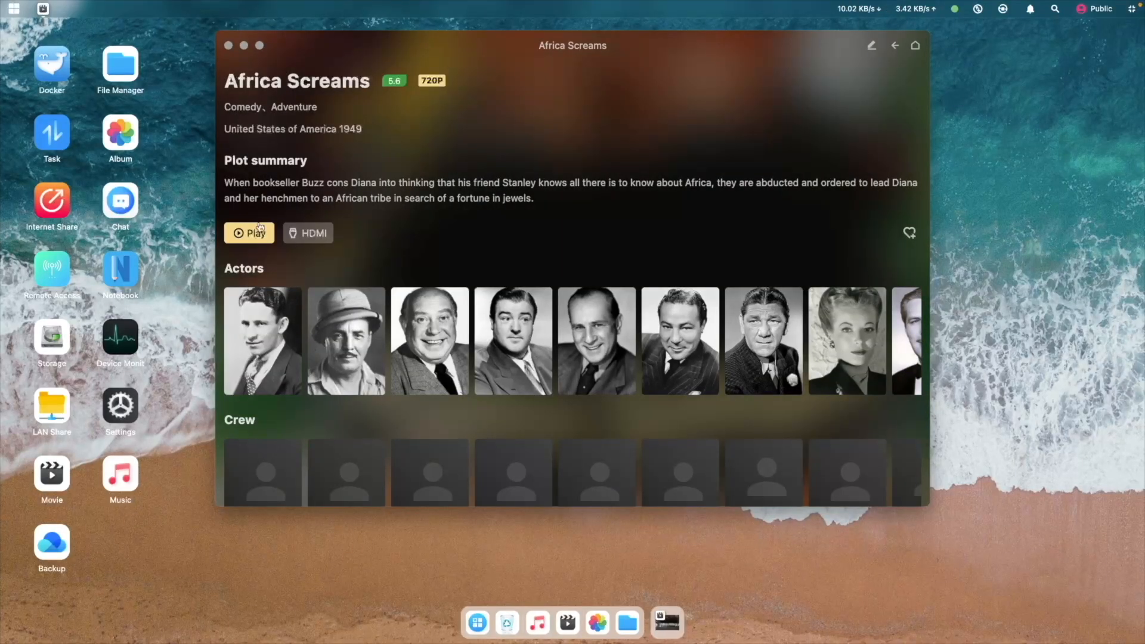
Play Africa Screams and bring up the player's playback options menu.
left_click(249, 233)
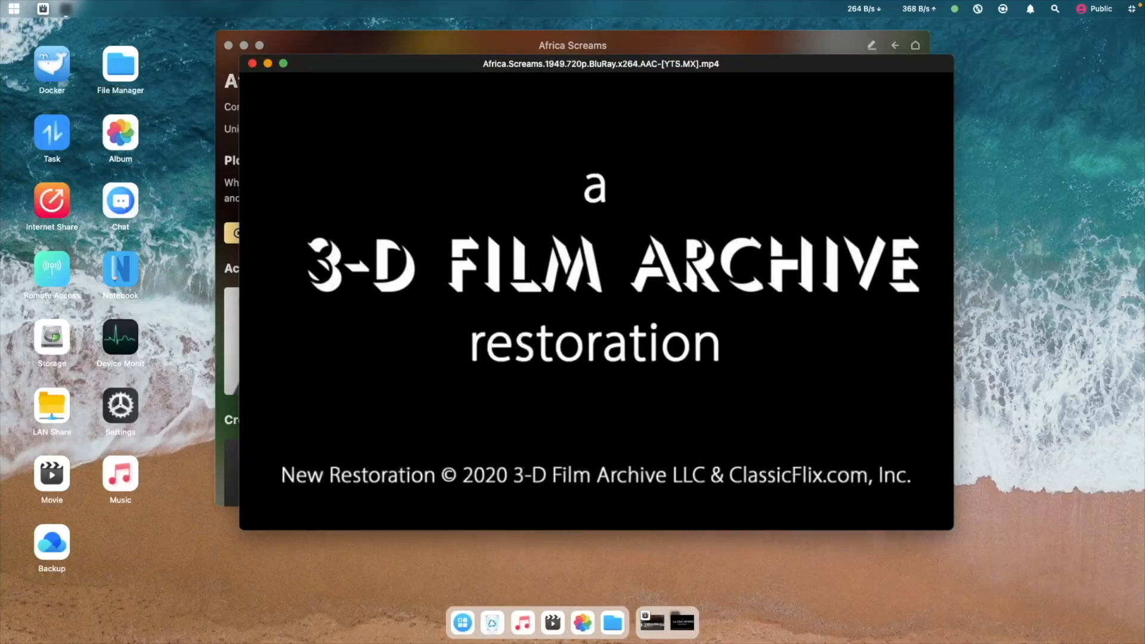
mouse_move(263, 235)
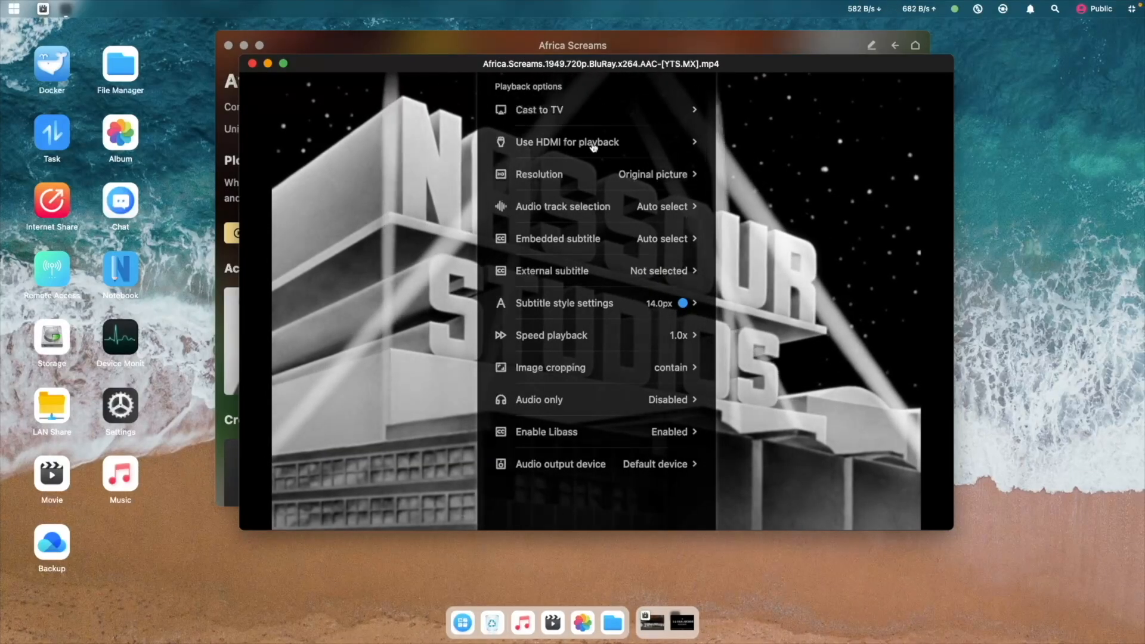
left_click(568, 142)
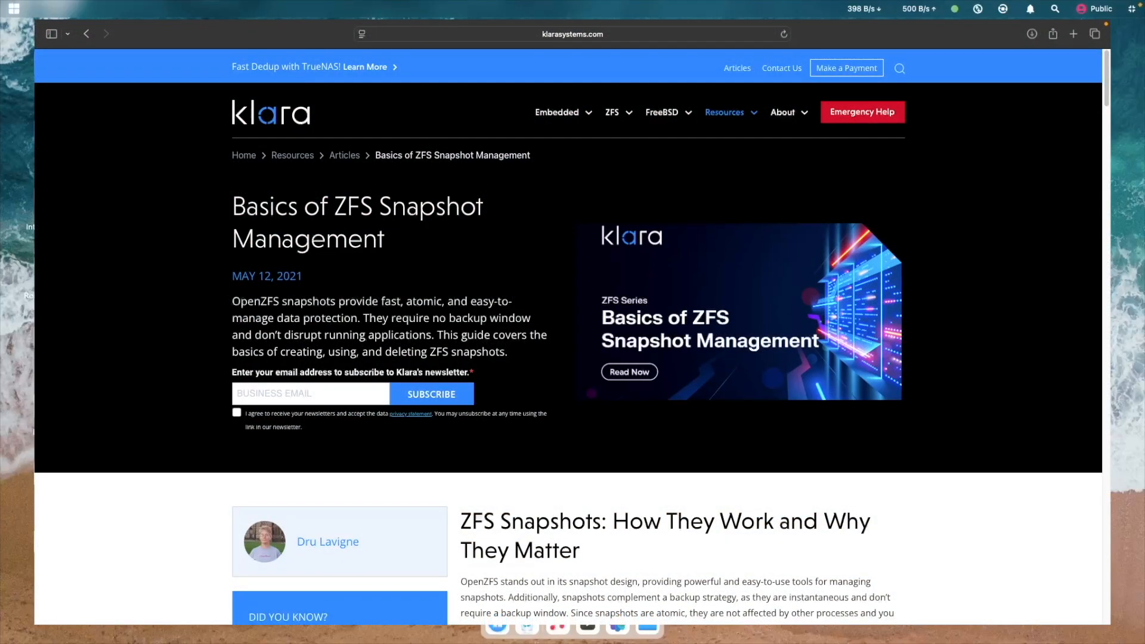
scroll("down", 3)
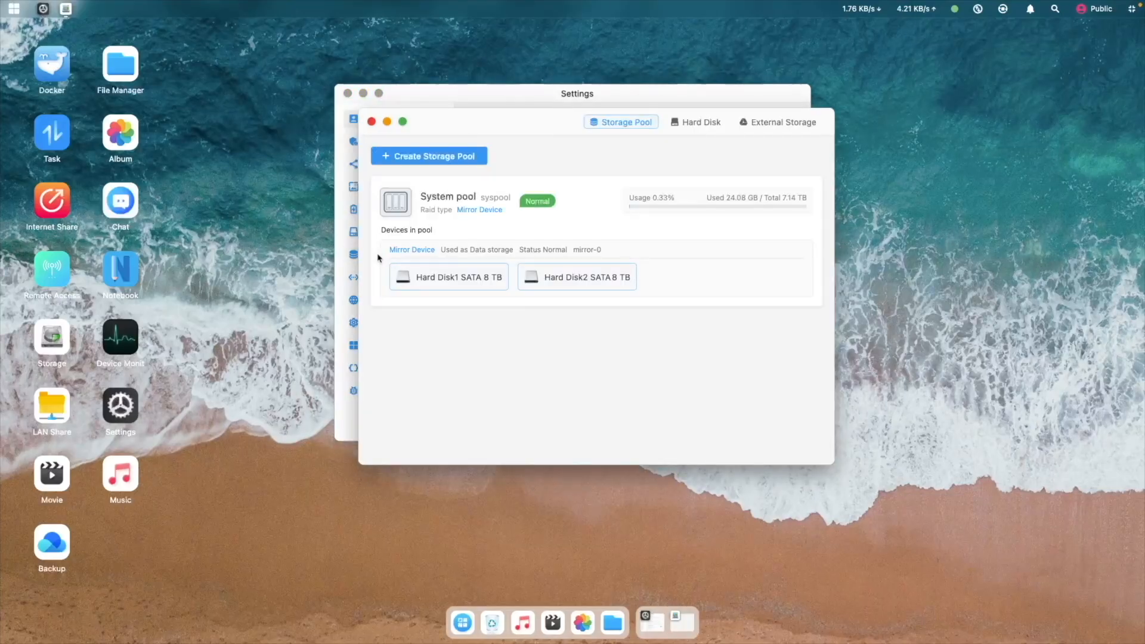
mouse_move(440, 198)
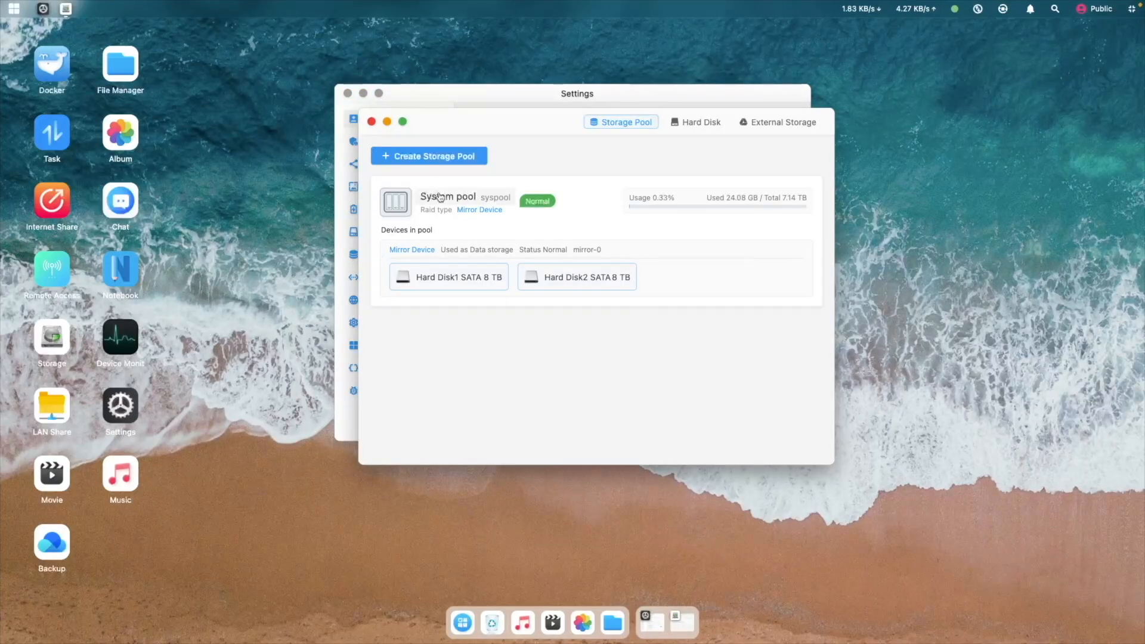
Open the System pool's details and its Snapshot management options.
left_click(447, 196)
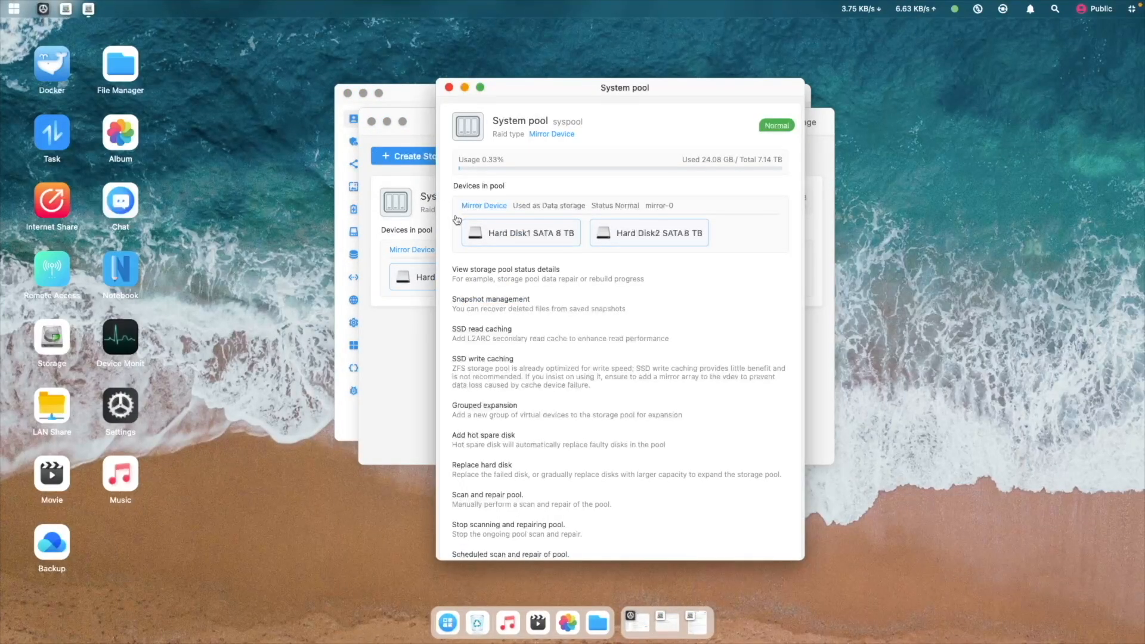
left_click(491, 299)
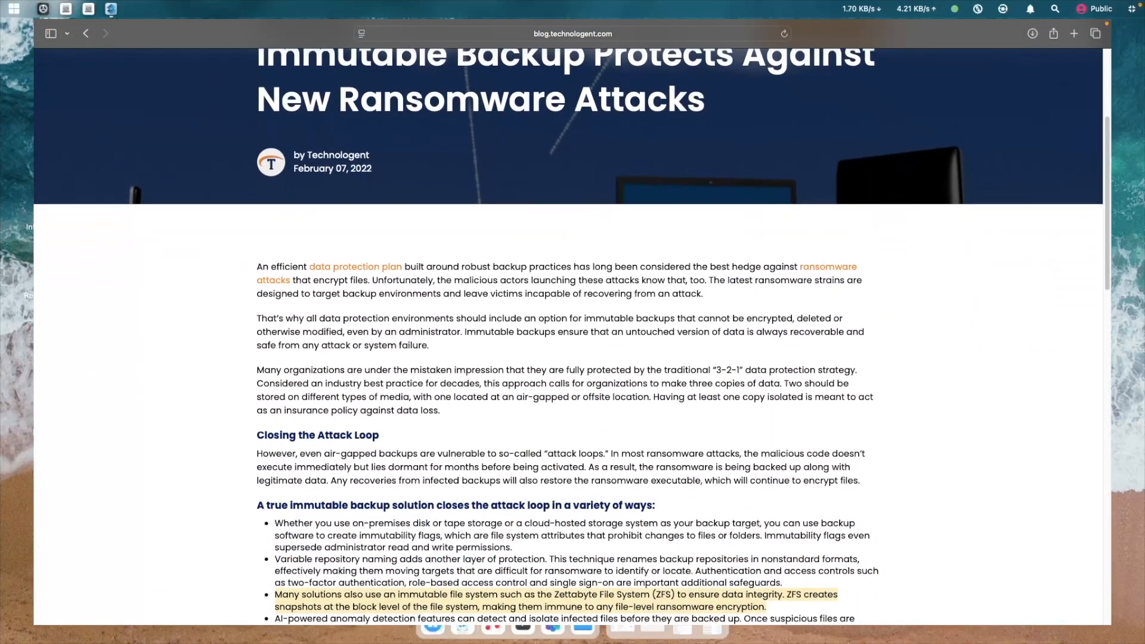
scroll("down", 3)
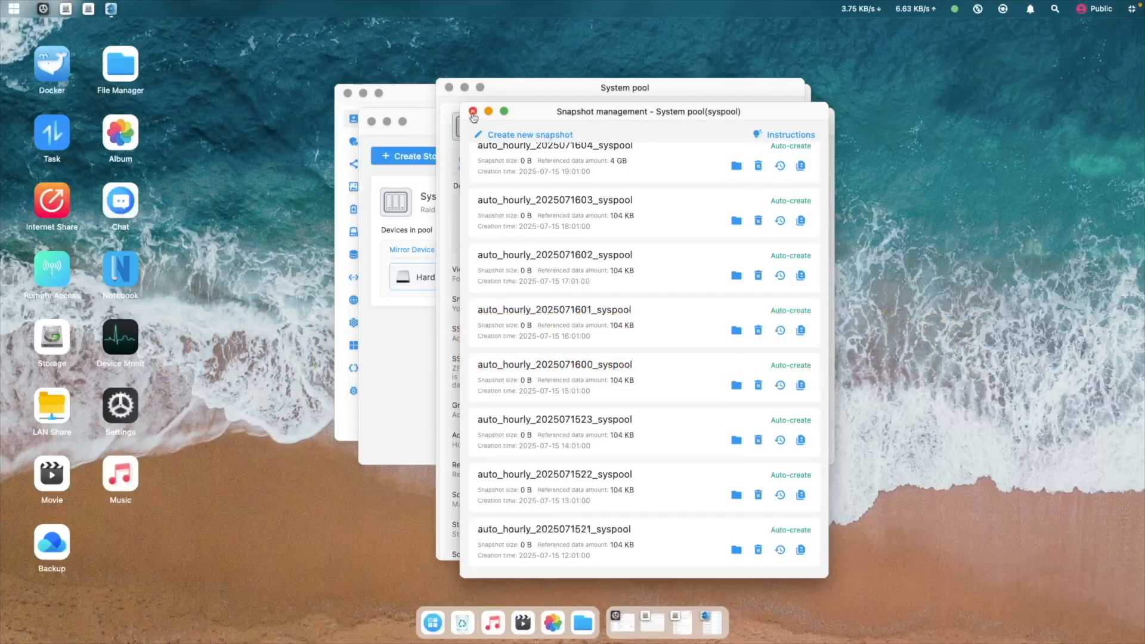
Close the Snapshot management and Settings windows and launch the Docker app.
left_click(473, 111)
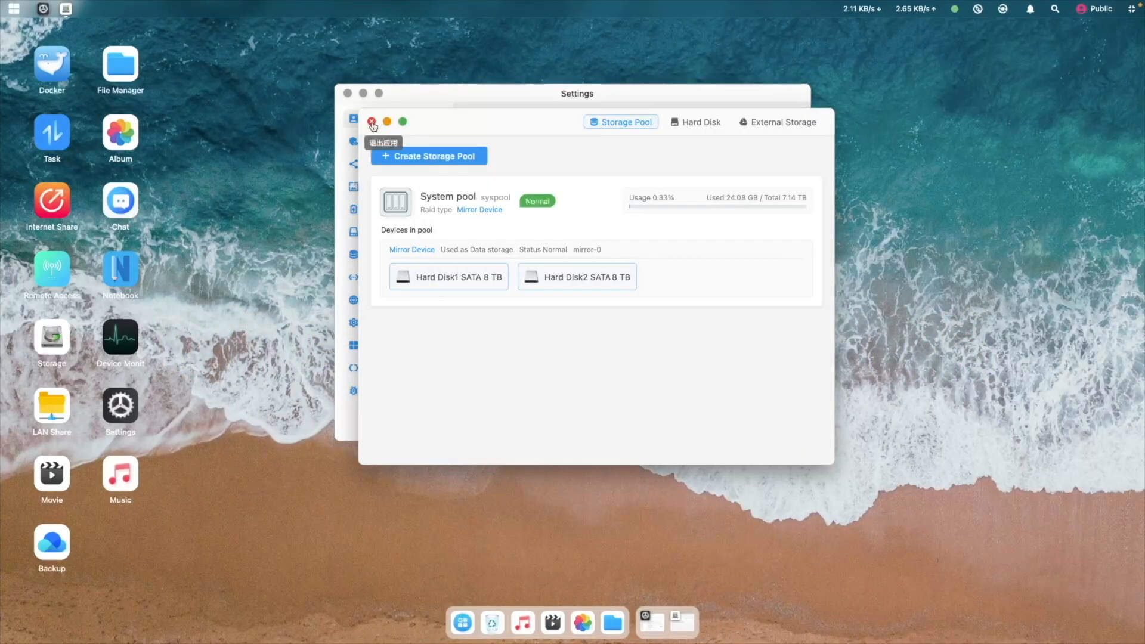
left_click(371, 122)
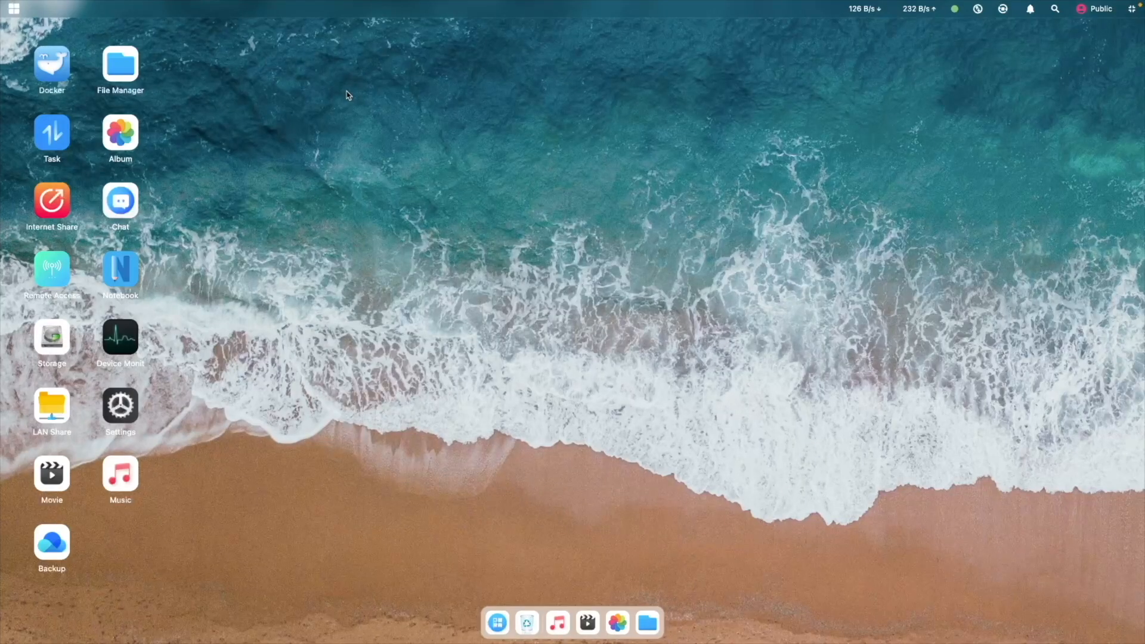
mouse_move(149, 103)
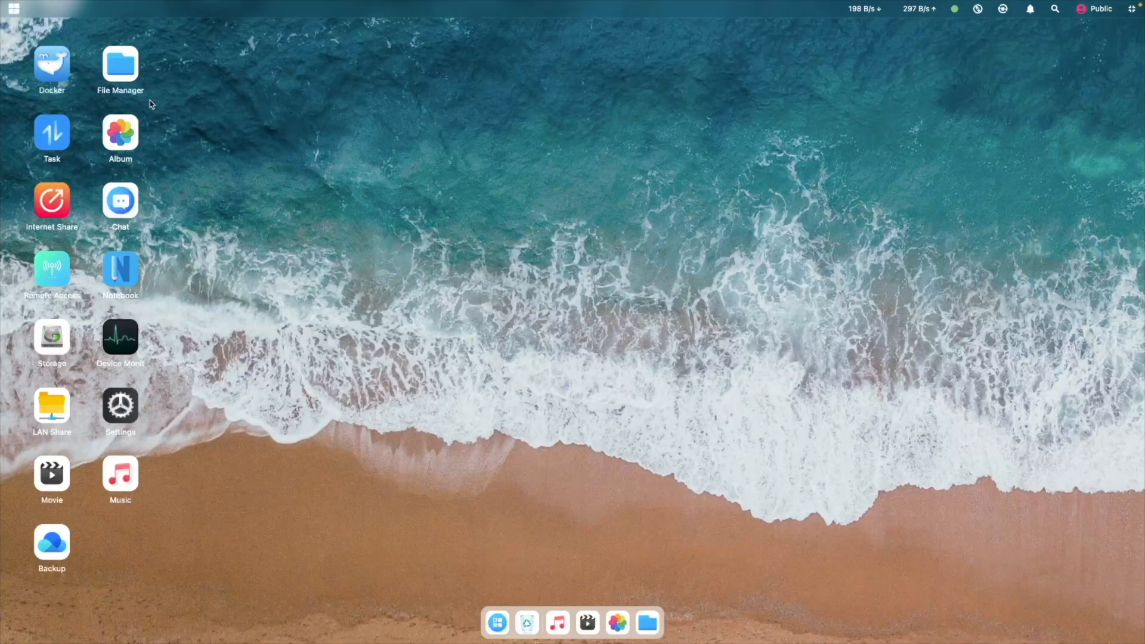
double_click(51, 64)
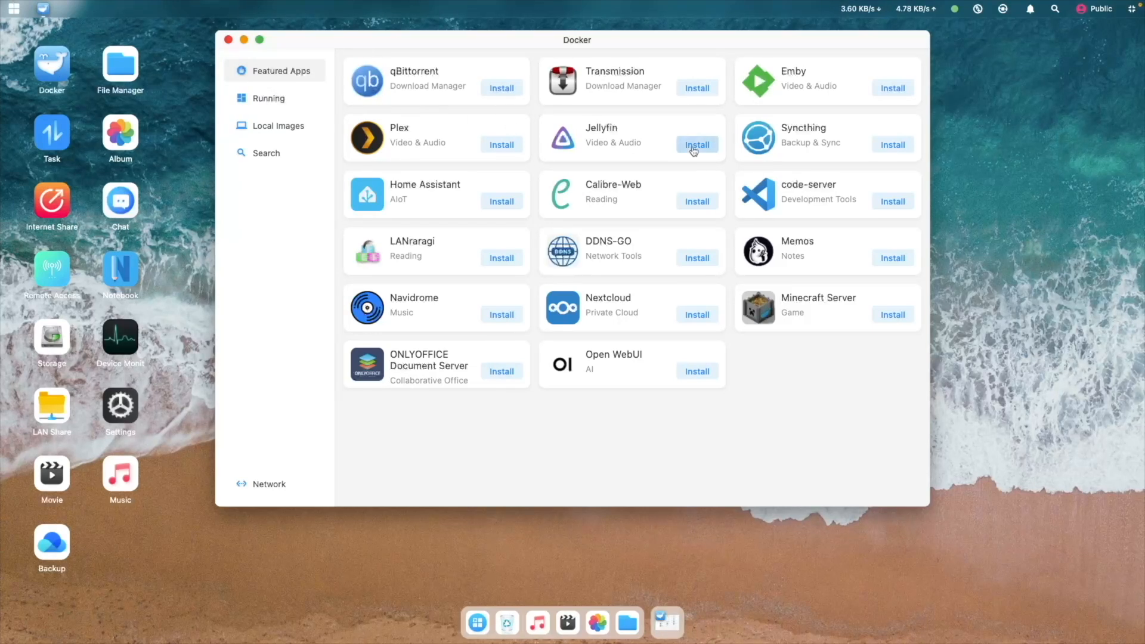
Install, start and open the Jellyfin container from Docker's Featured Apps.
left_click(697, 145)
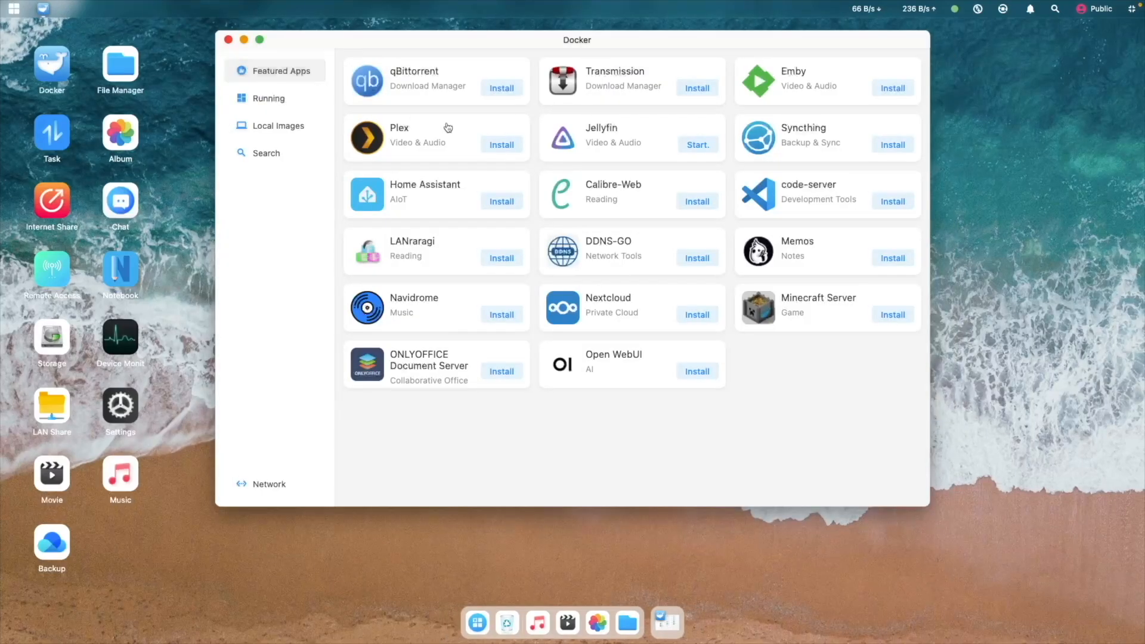
left_click(698, 144)
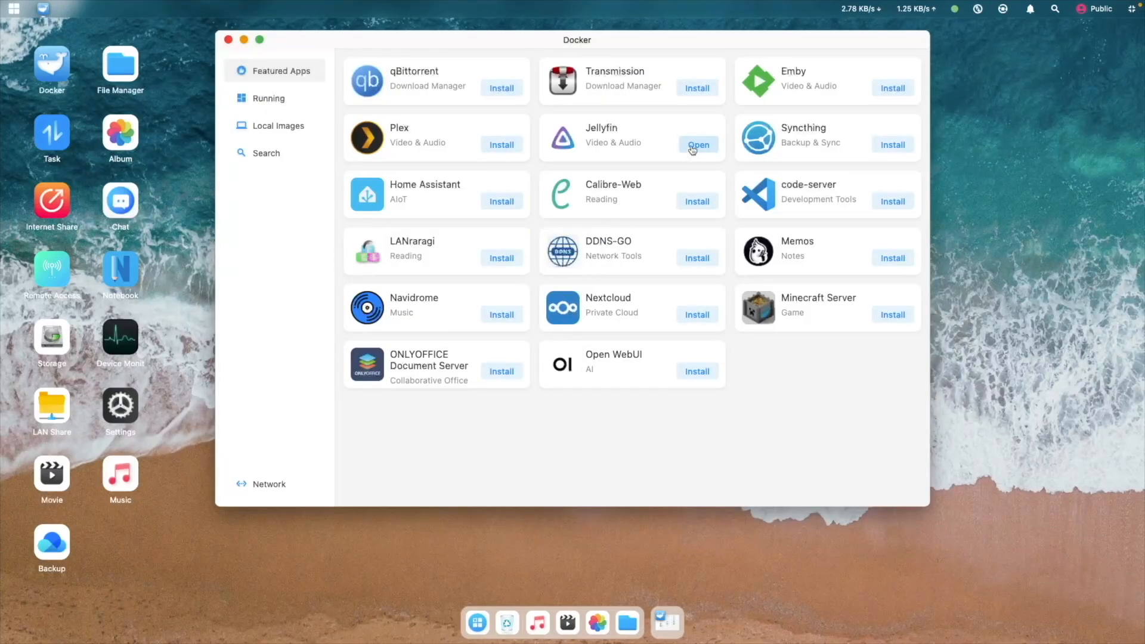
left_click(699, 145)
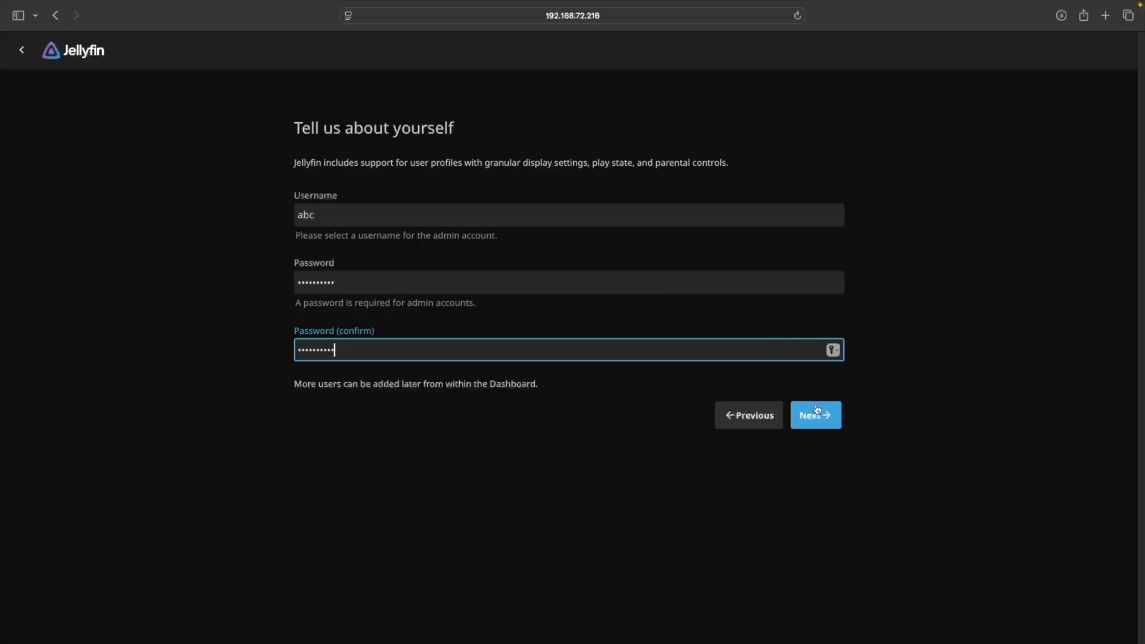
Submit the Jellyfin admin account details and continue to media library setup.
left_click(815, 415)
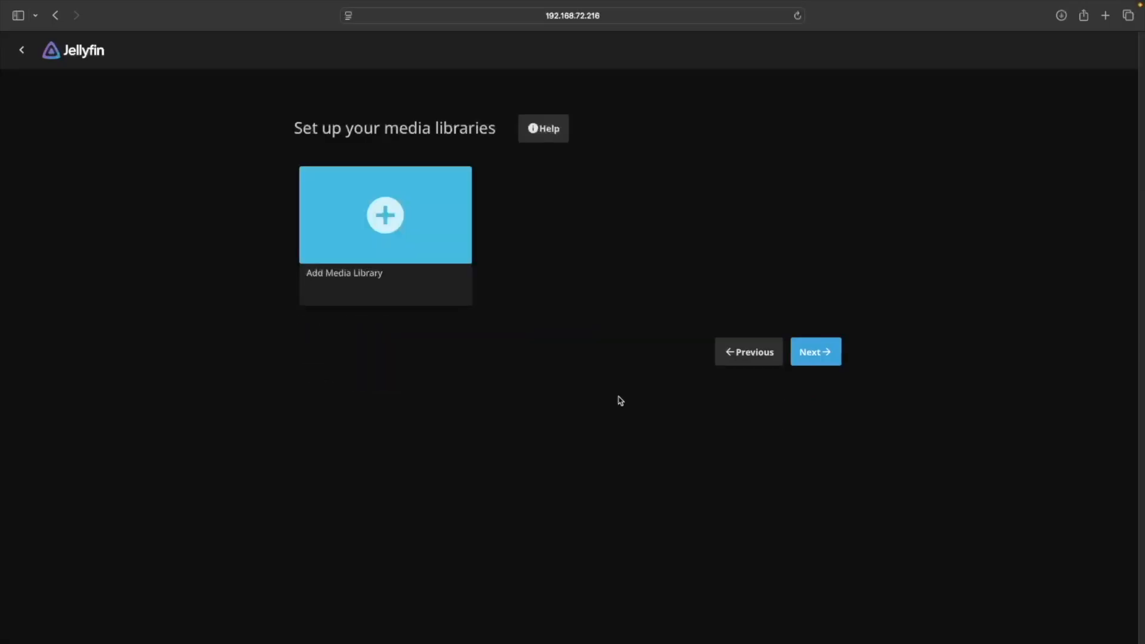
left_click(385, 215)
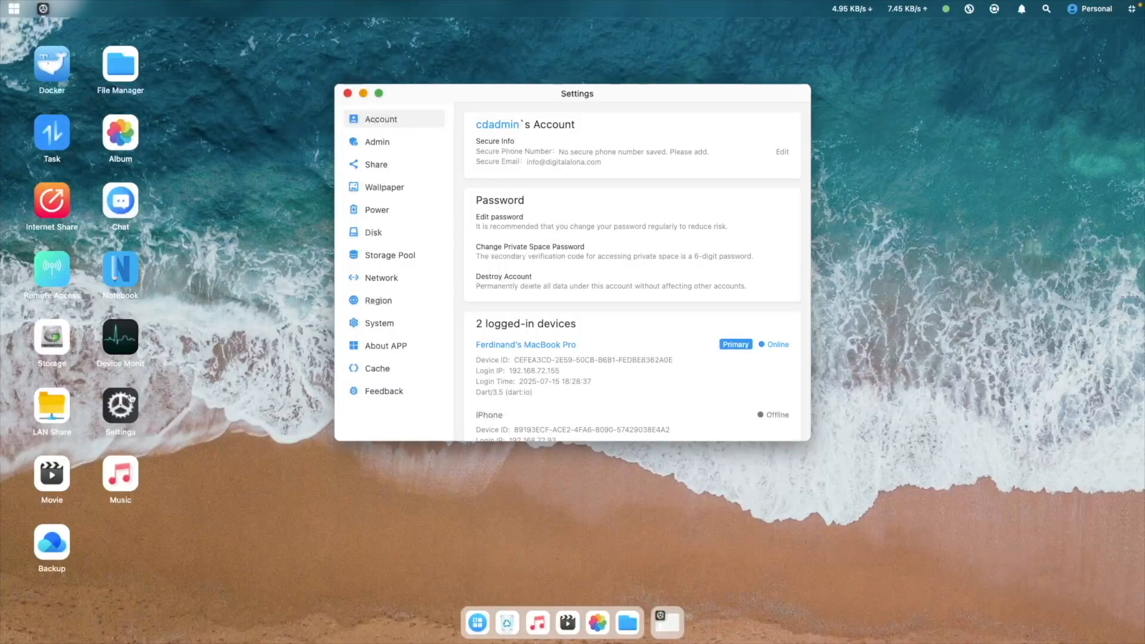
left_click(389, 255)
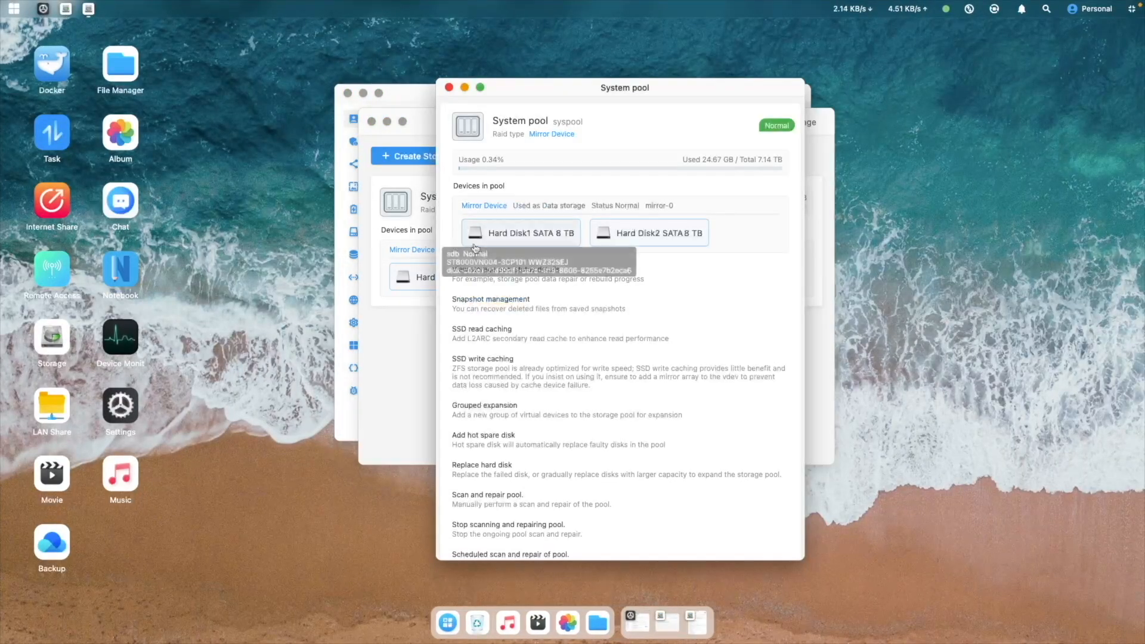
left_click(490, 299)
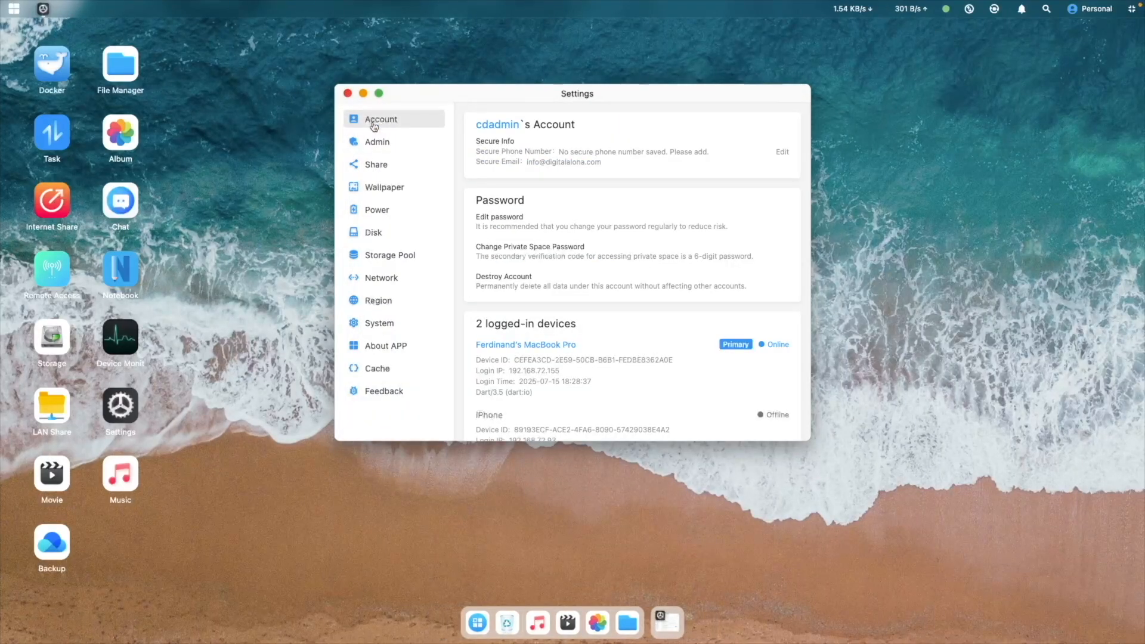
View the Admin and System settings pages, then open the Feedback form.
left_click(376, 142)
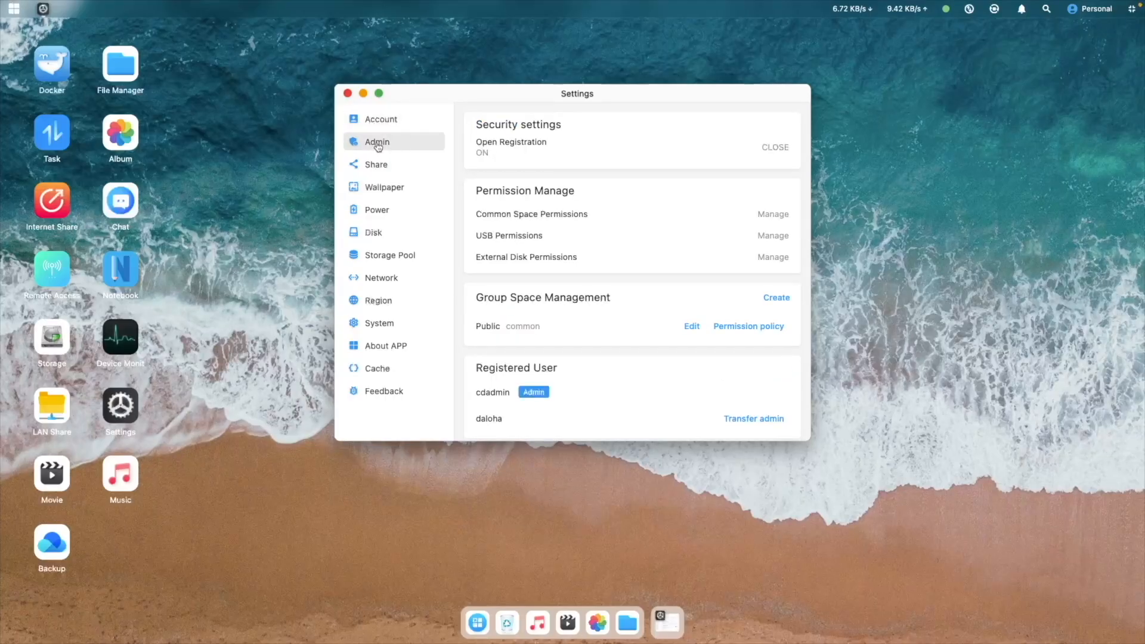
mouse_move(389, 324)
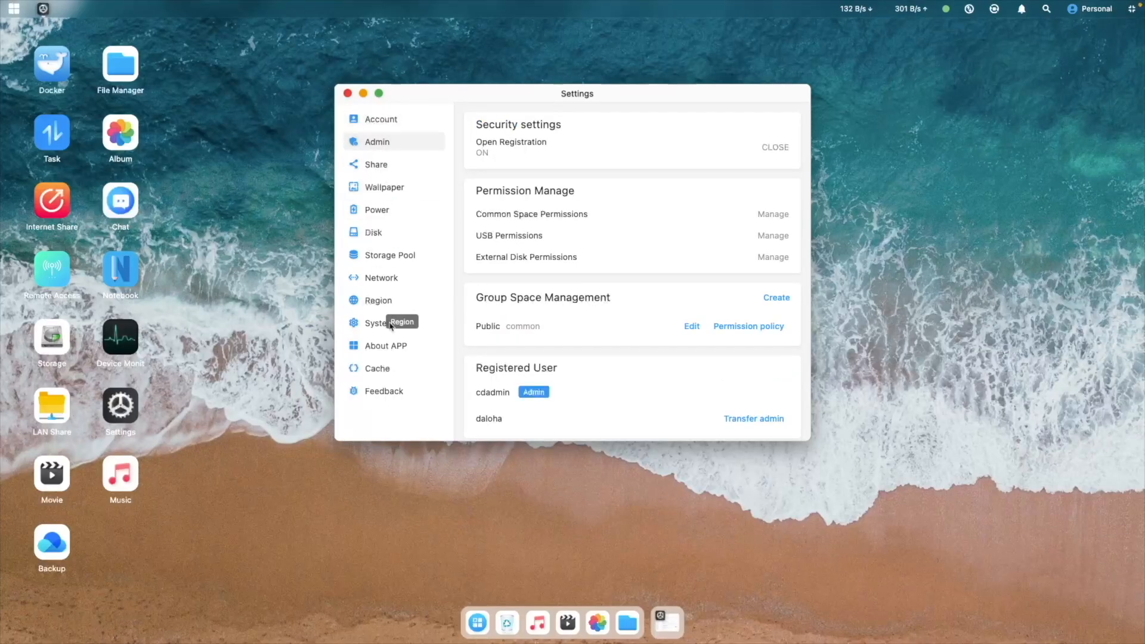
left_click(379, 322)
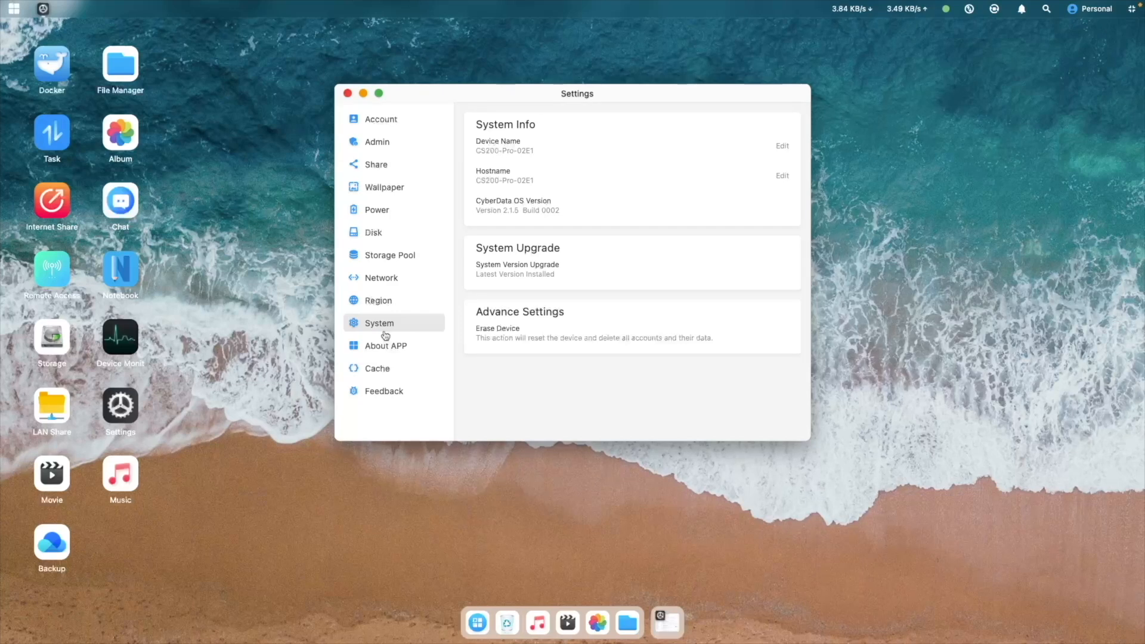
left_click(383, 391)
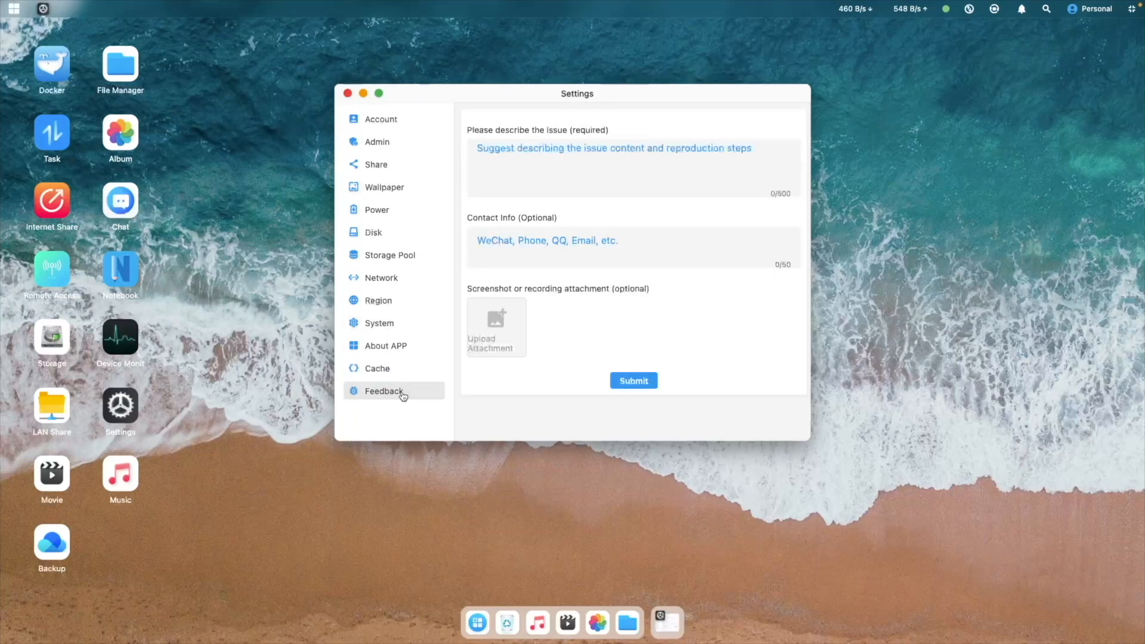